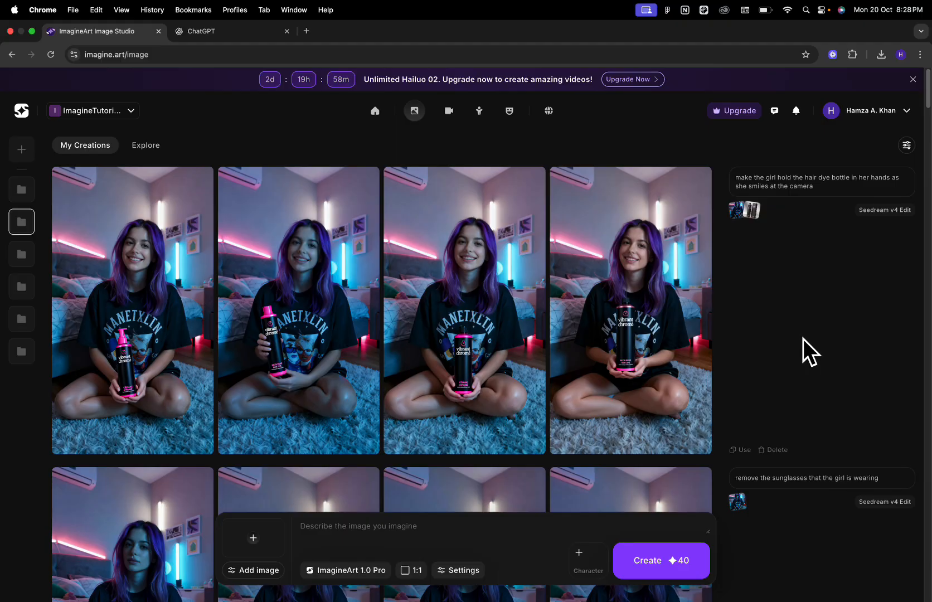
pyautogui.moveTo(792, 356)
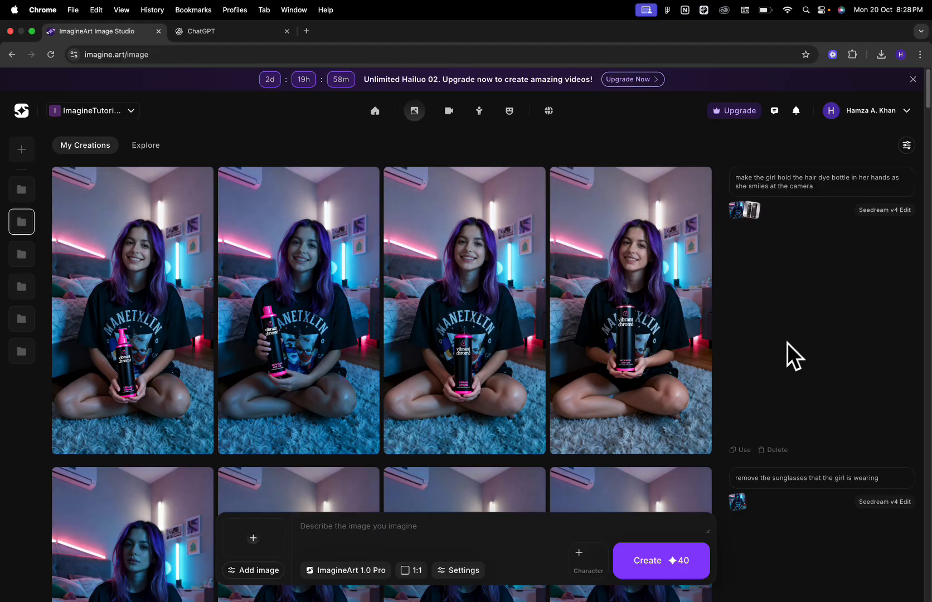
pyautogui.moveTo(341, 555)
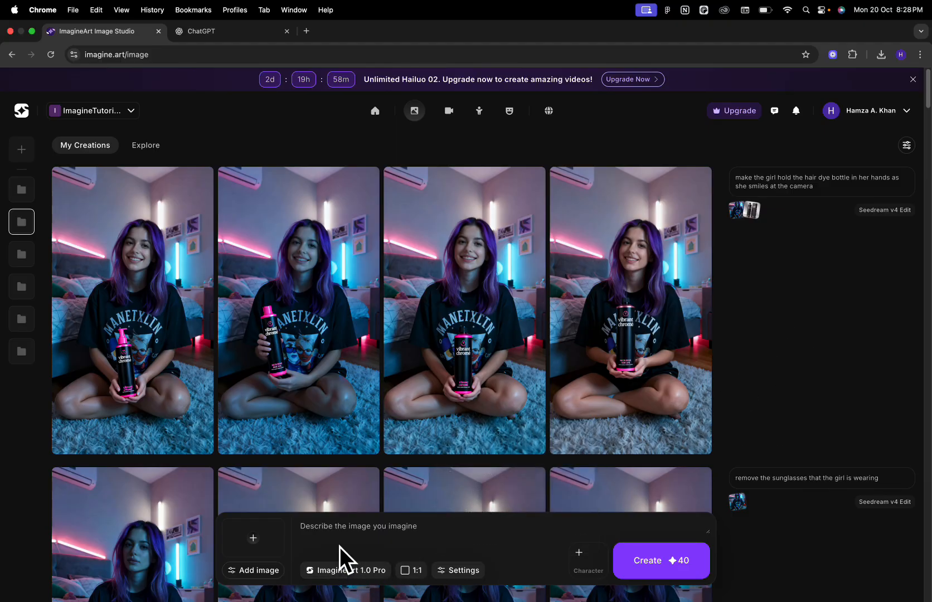
# Keep ImagineArt 1.0 Pro as the model and set a 9:16 portrait aspect ratio
pyautogui.click(353, 569)
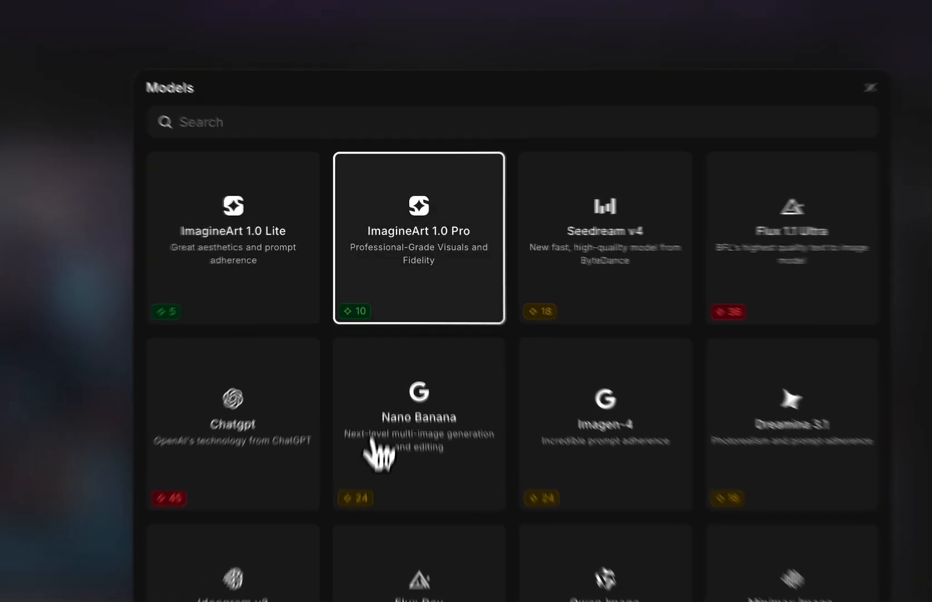
pyautogui.click(419, 239)
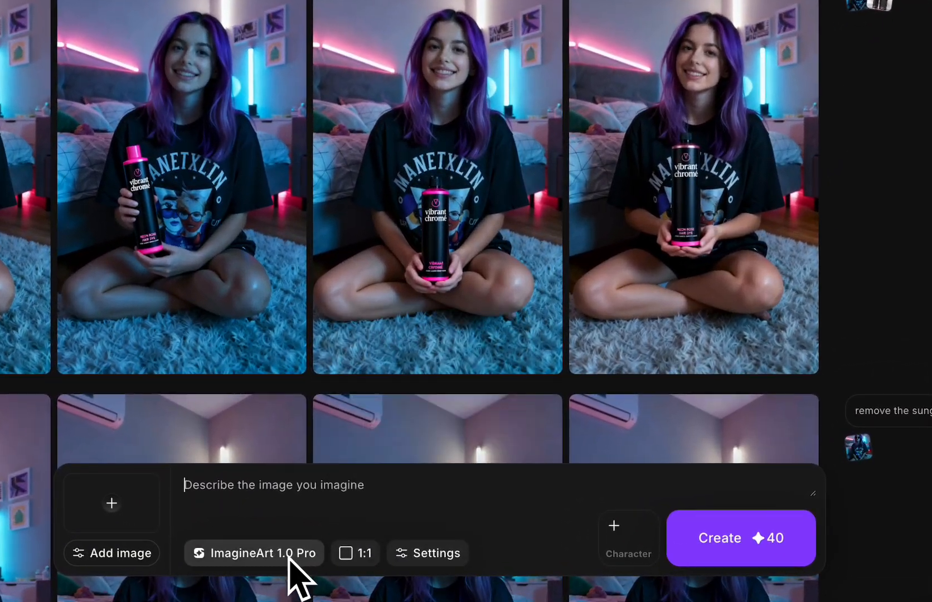
pyautogui.click(354, 552)
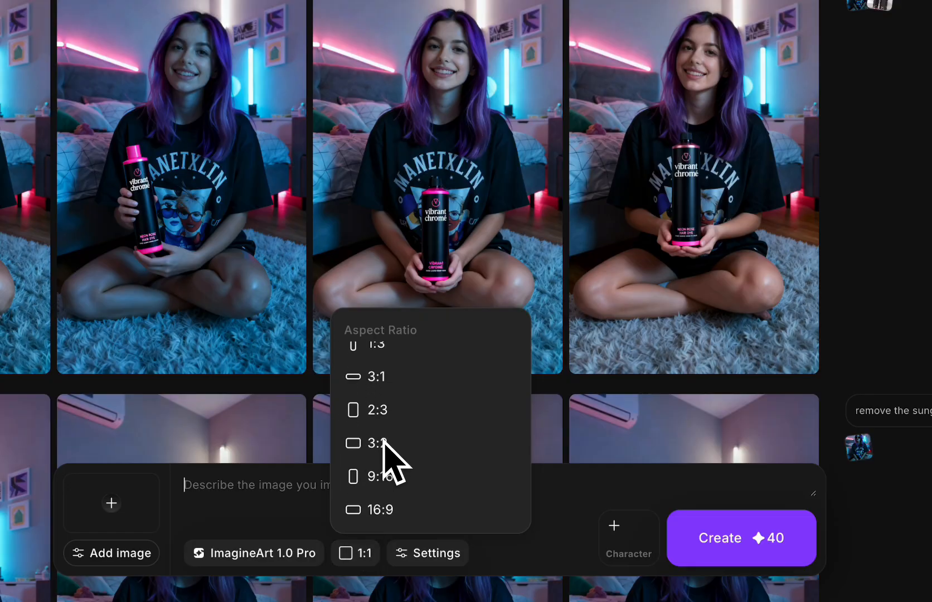
pyautogui.click(377, 476)
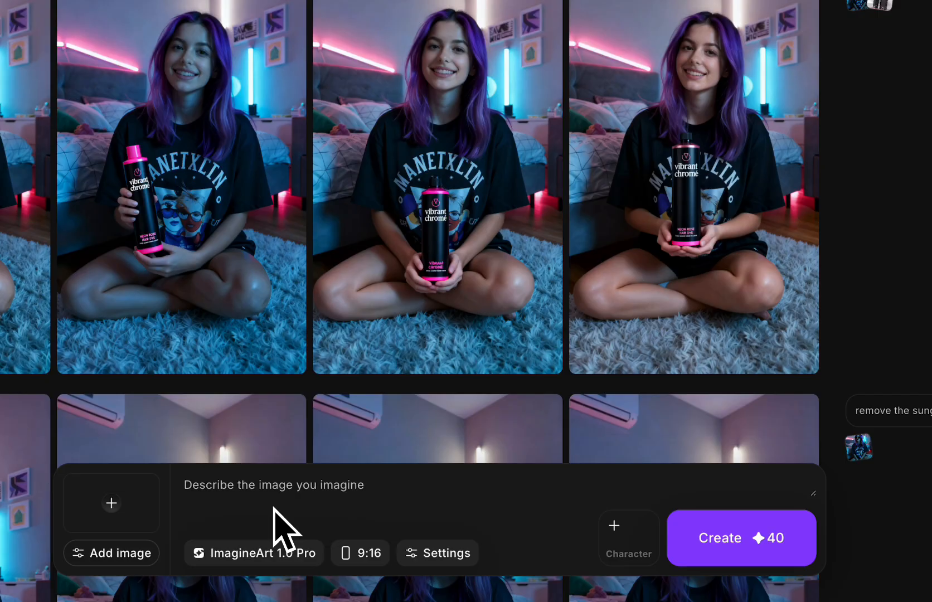
# Enter the 'genz influencer under neon lights' prompt and start generating the images
pyautogui.write('a stylish')
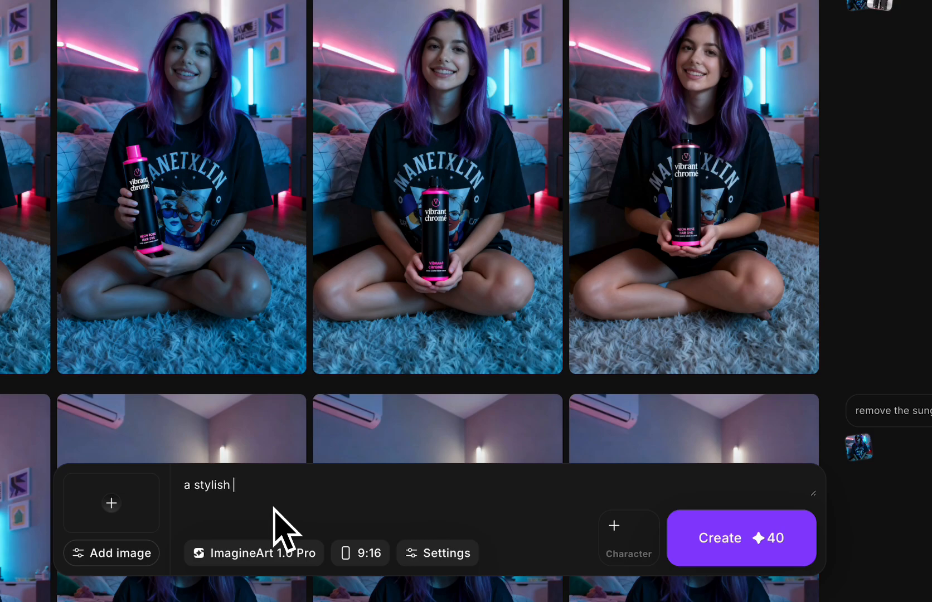
pyautogui.write('genz influencer girl sitting in her room u')
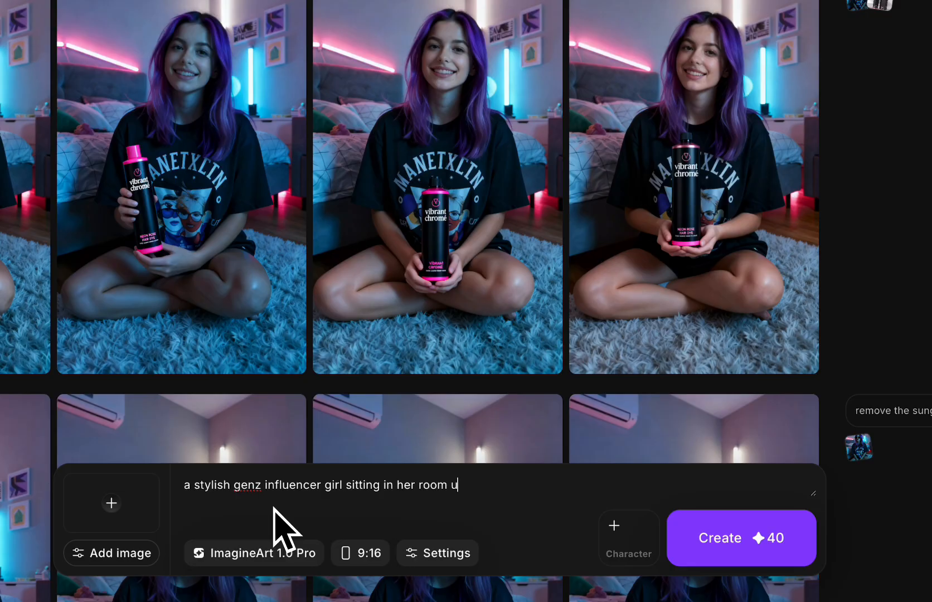
pyautogui.write('nder neon lights')
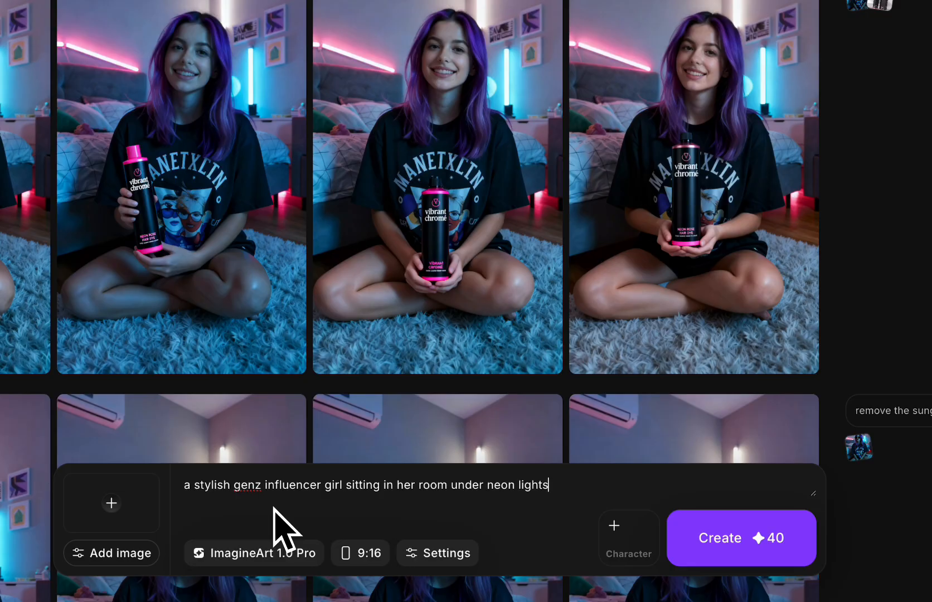
pyautogui.click(740, 537)
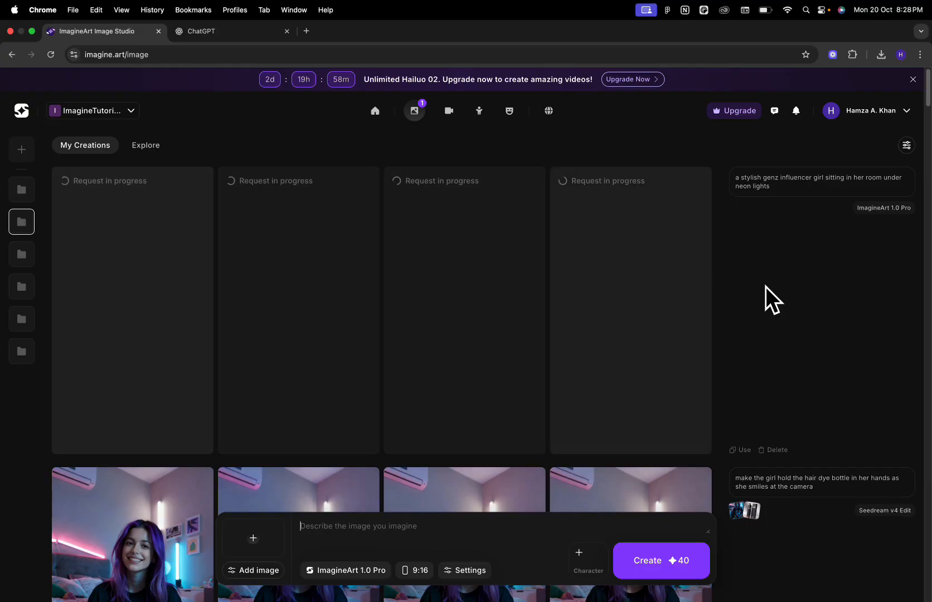
pyautogui.moveTo(760, 250)
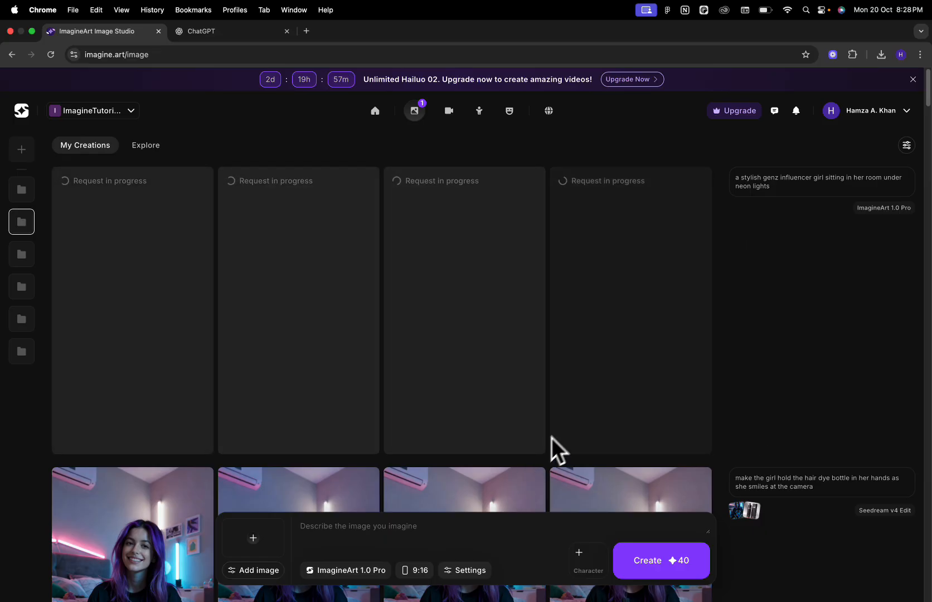
pyautogui.scroll(-3)
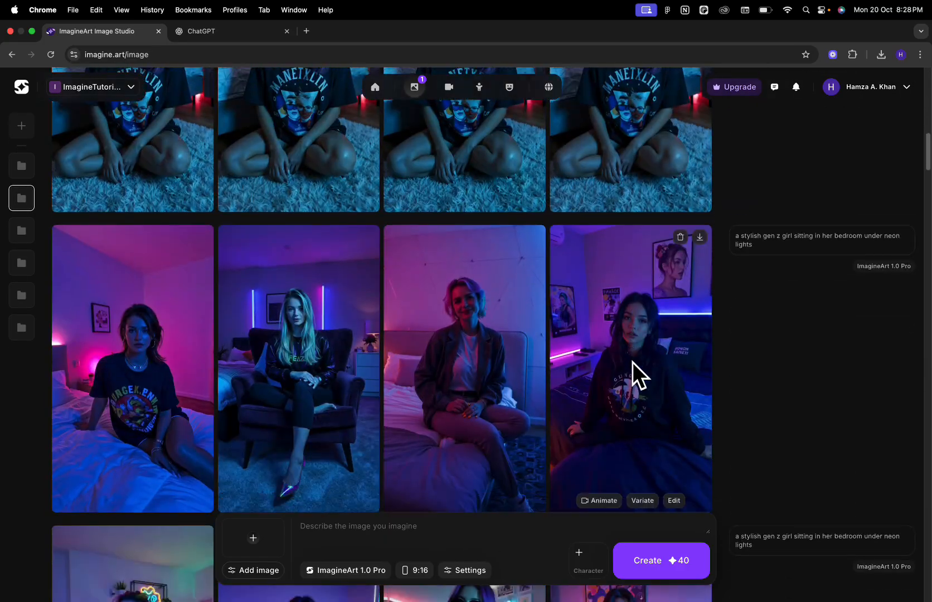
pyautogui.scroll(-3)
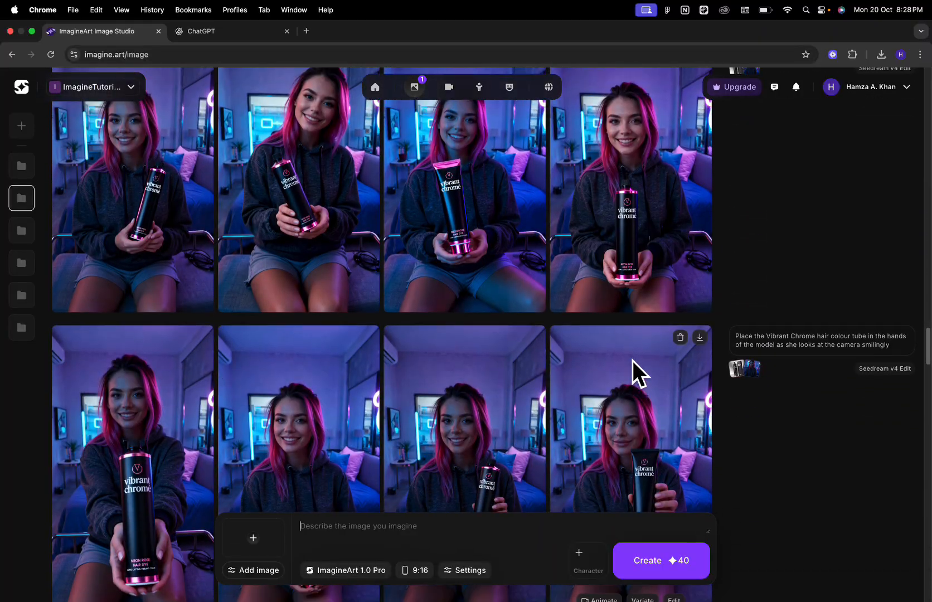
pyautogui.scroll(-3)
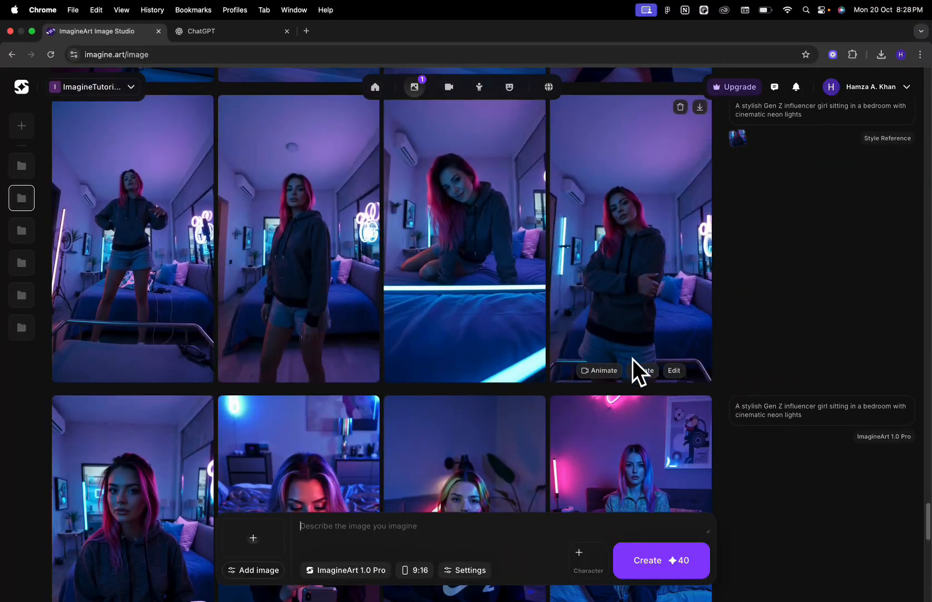
pyautogui.scroll(-3)
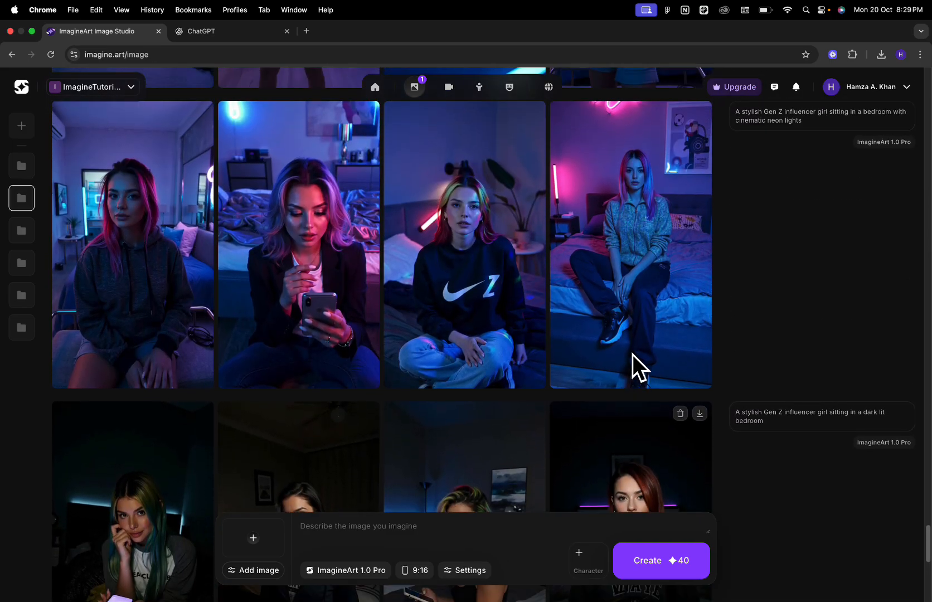
pyautogui.click(131, 243)
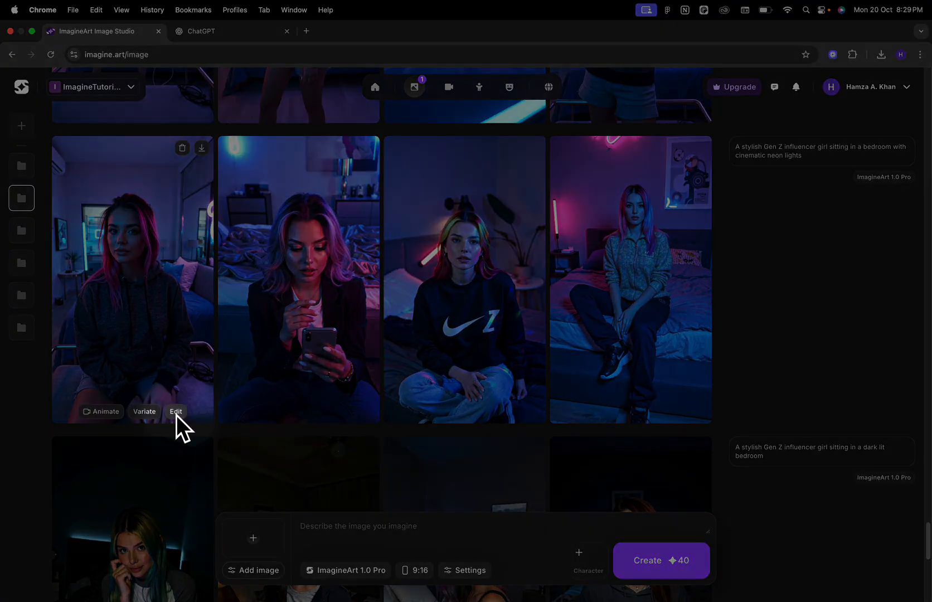
# Send the pink-haired hoodie girl to editing and upload the hair dye bottle as a reference
pyautogui.click(176, 412)
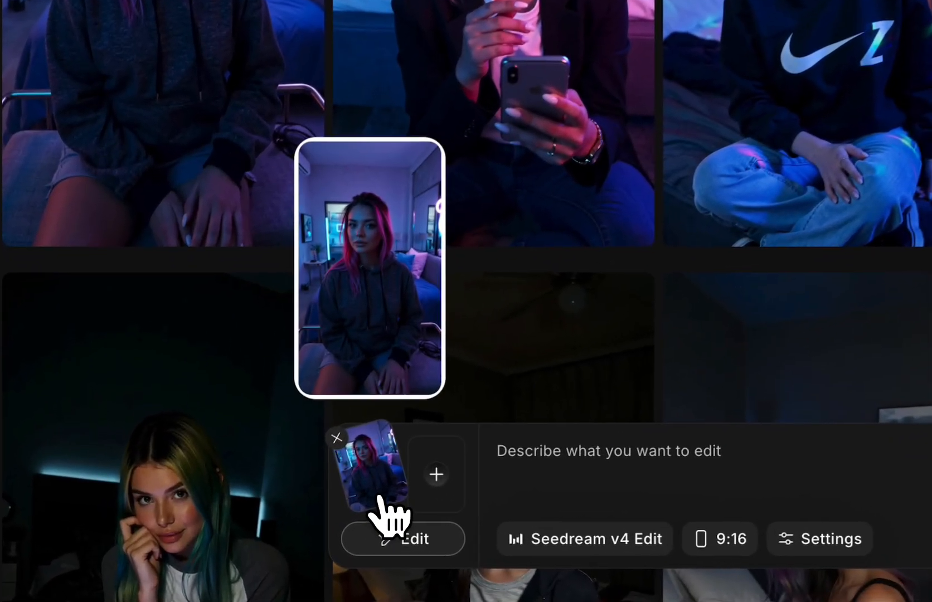
pyautogui.click(436, 473)
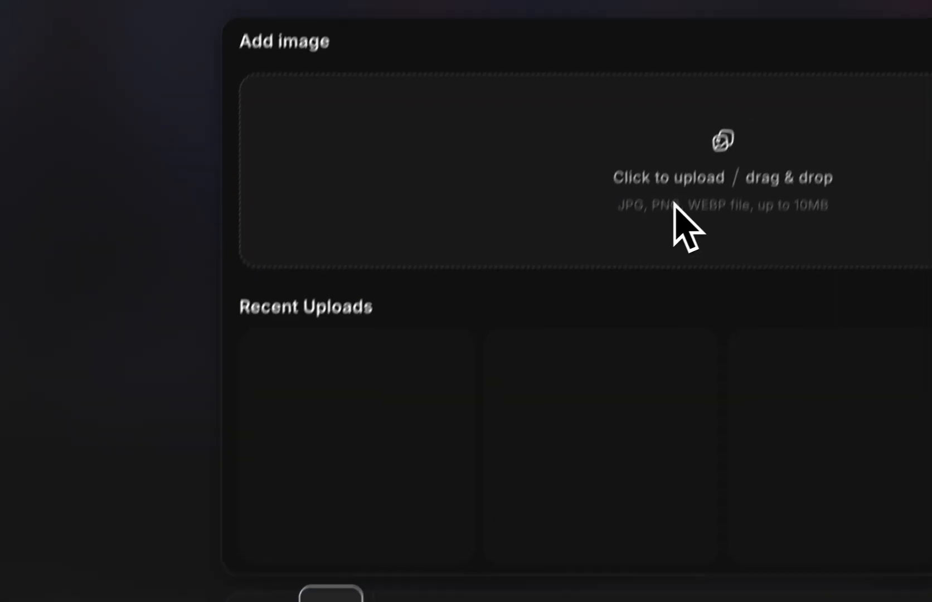
pyautogui.click(724, 140)
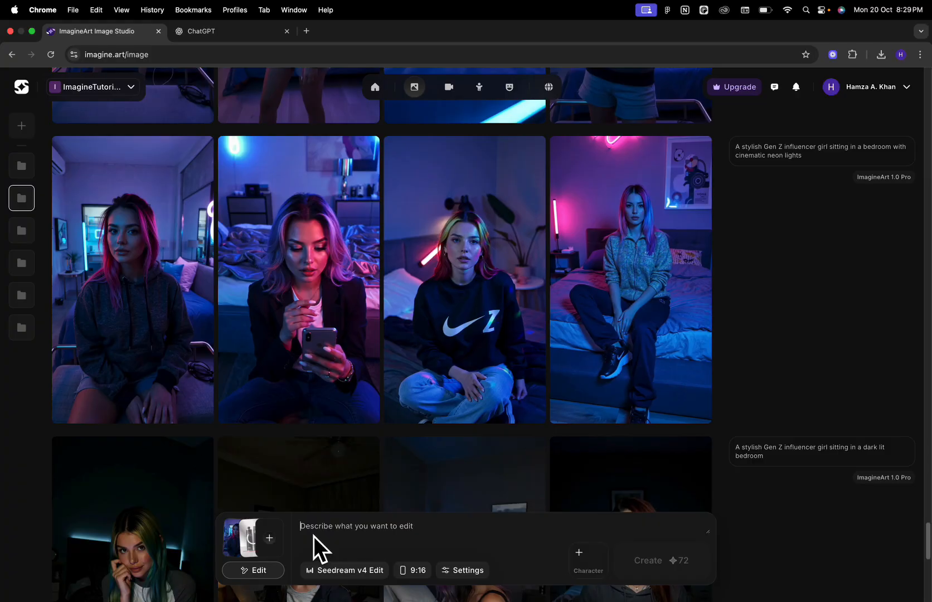
# Write the prompt placing the bottle in the model's hands as she looks at the camera smilingly
pyautogui.write('place the bottle of Vibrant Chrom hair dye in the')
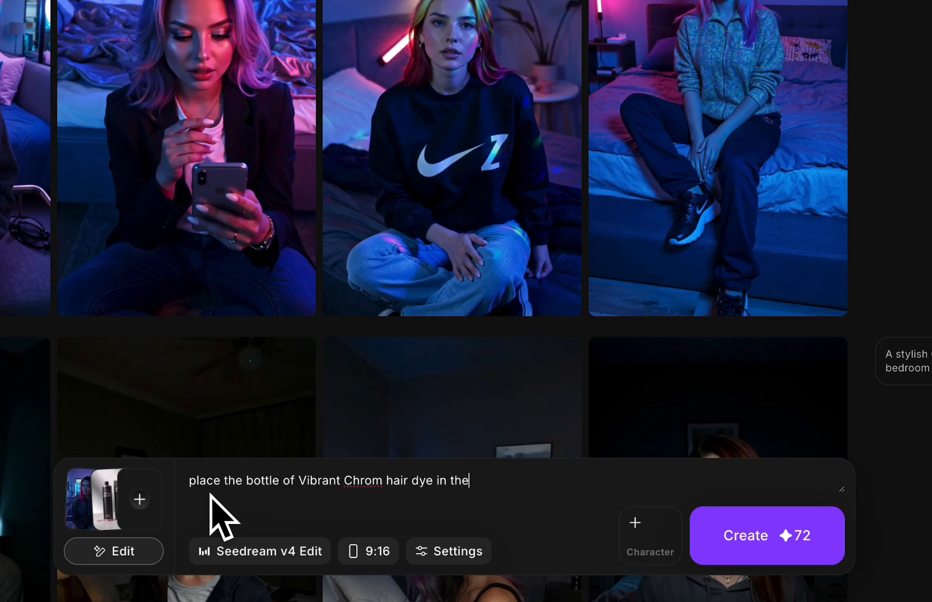
pyautogui.write('models')
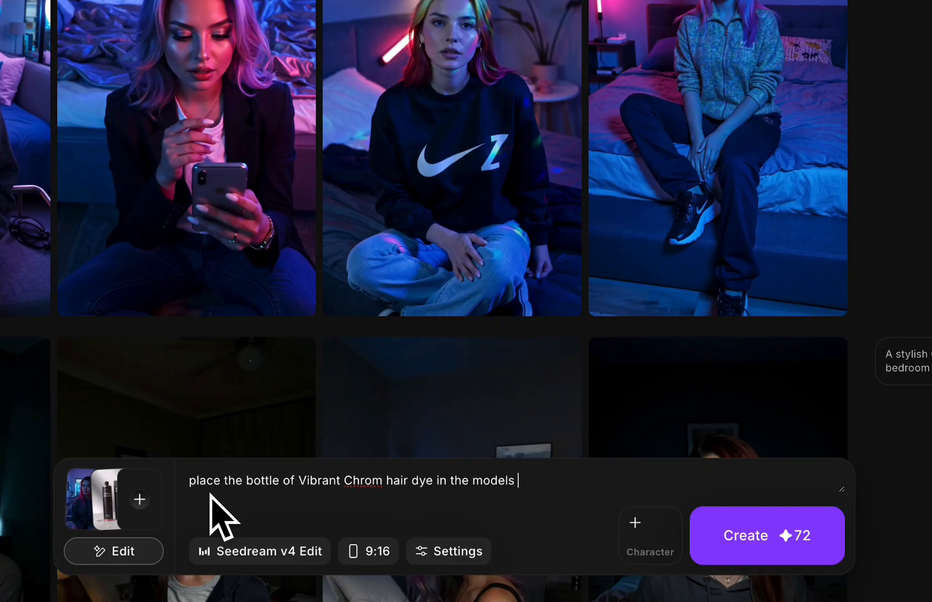
pyautogui.write('hands as she lo')
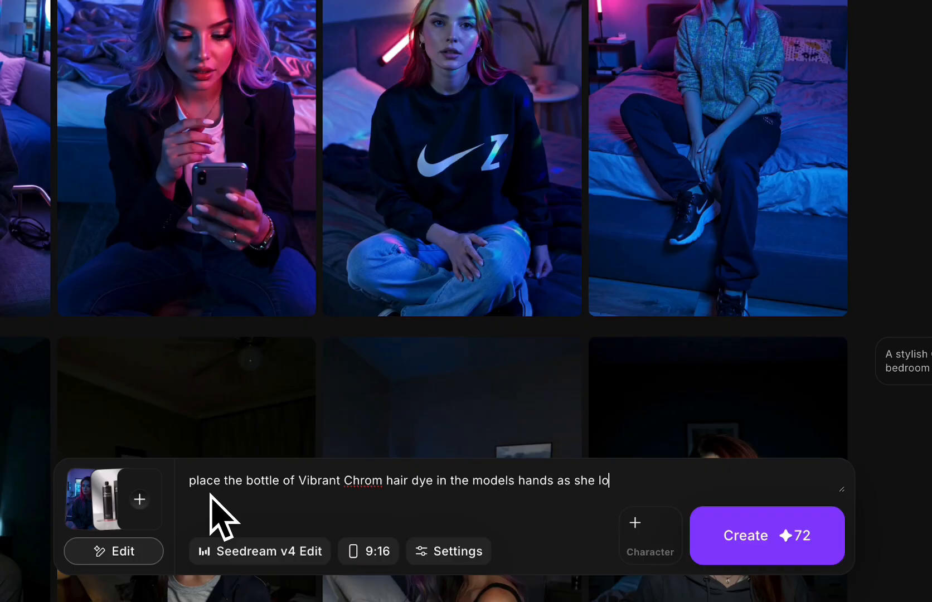
pyautogui.write('oks at the camera')
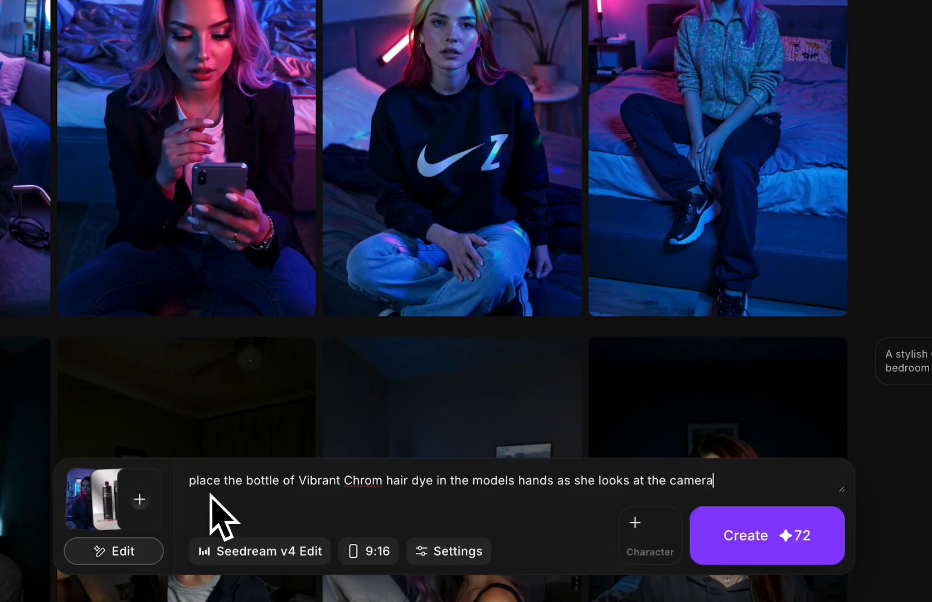
pyautogui.write('smilingly')
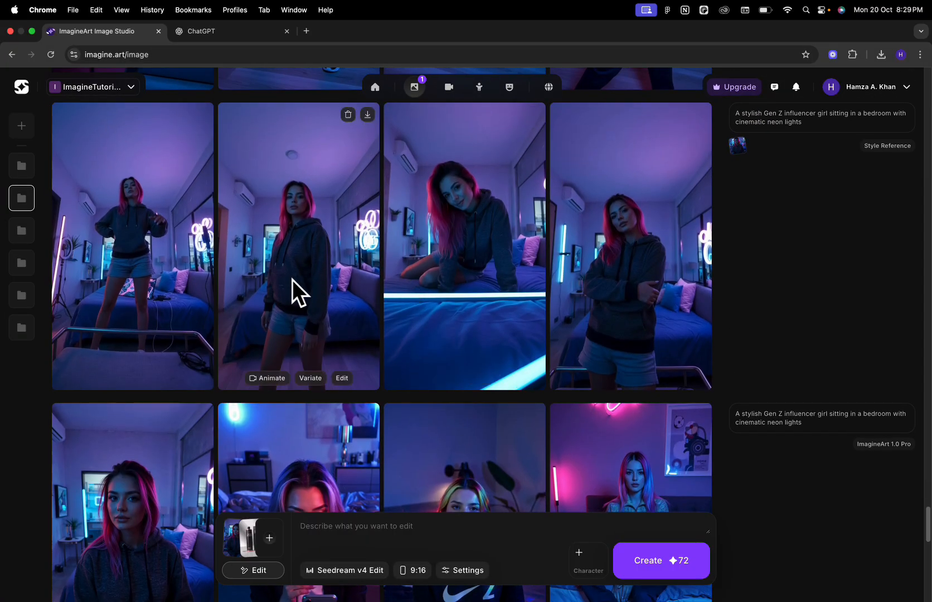
# Scroll to the Seedream v4 Edit results and enlarge the smiling model's photo with the tube
pyautogui.scroll(-3)
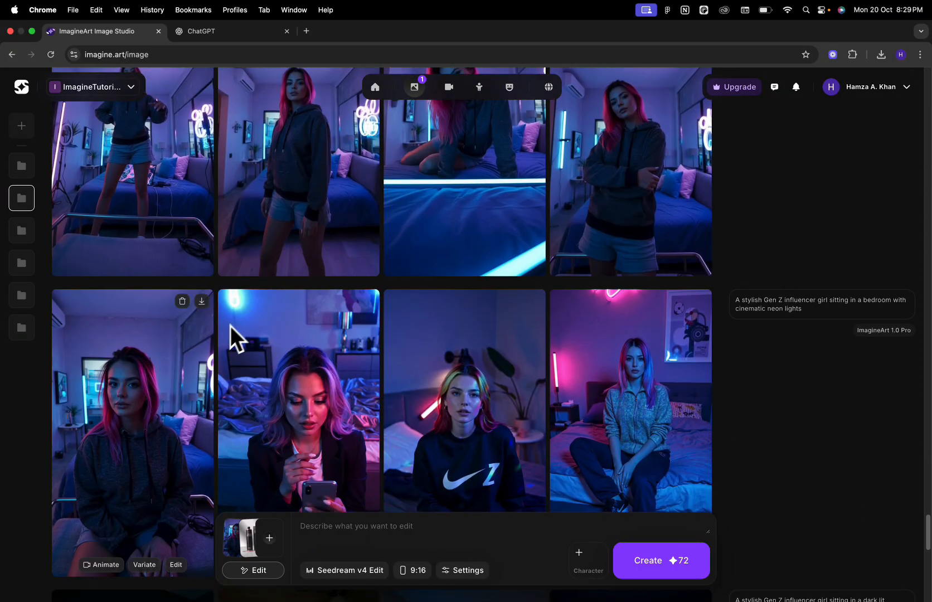
pyautogui.scroll(-3)
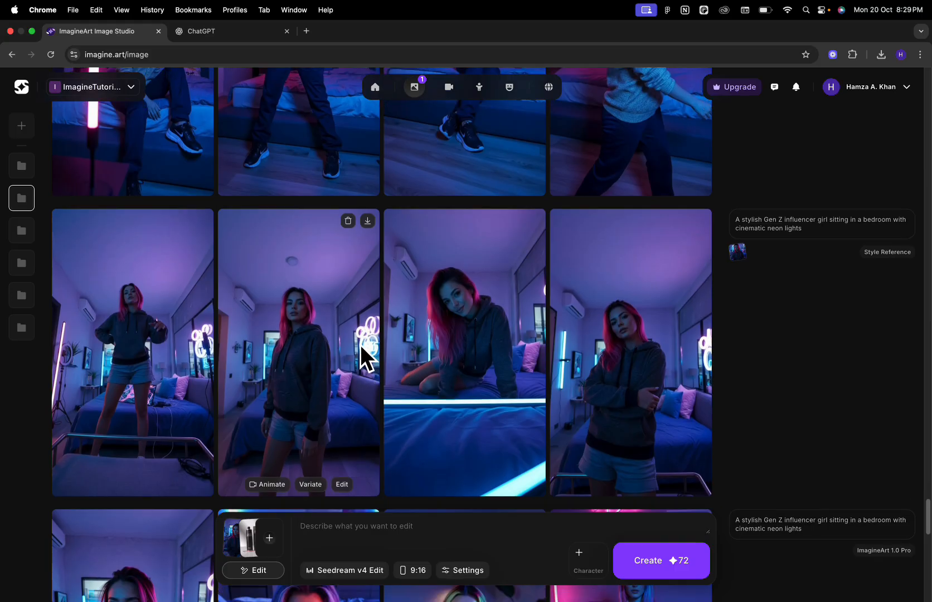
pyautogui.scroll(-3)
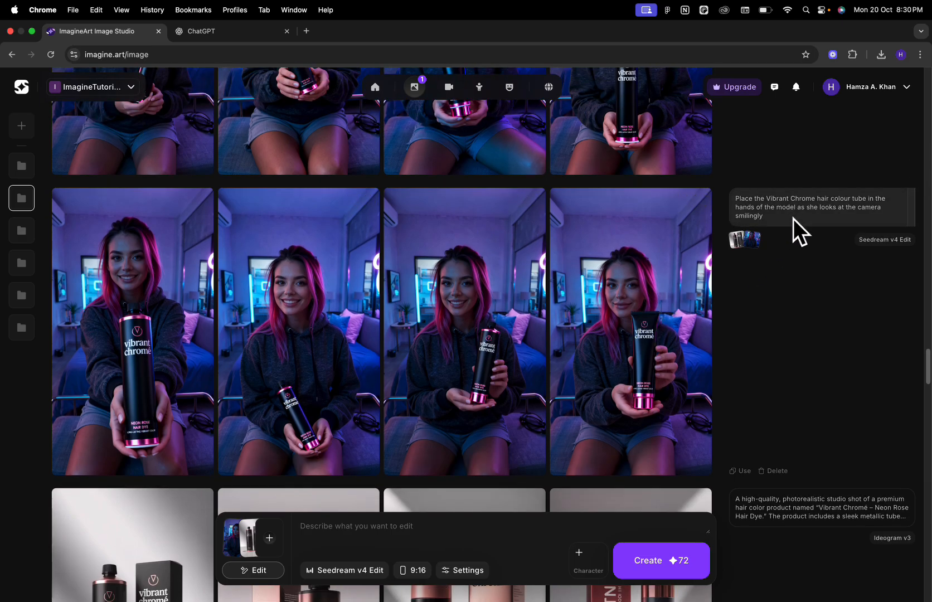
pyautogui.moveTo(774, 231)
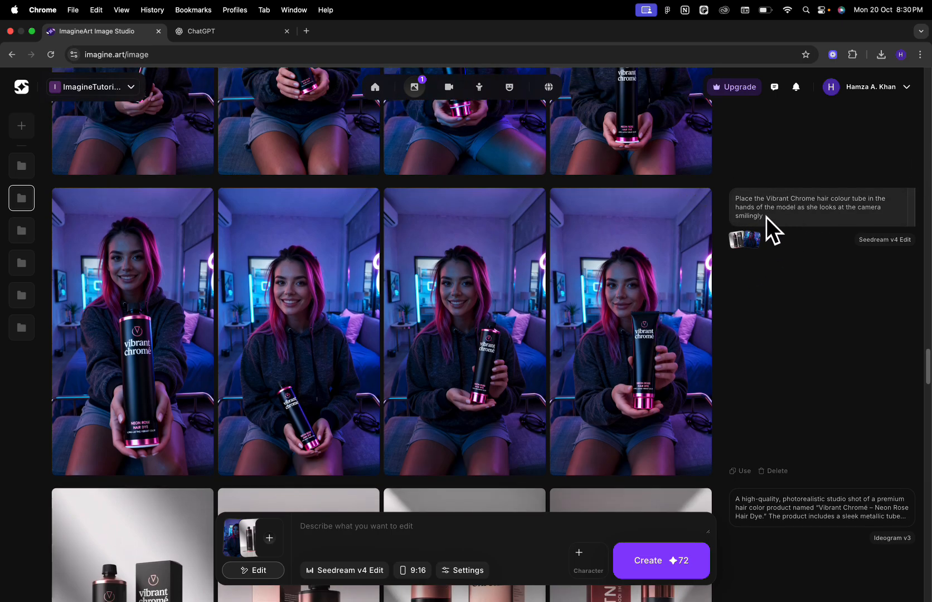
pyautogui.click(310, 331)
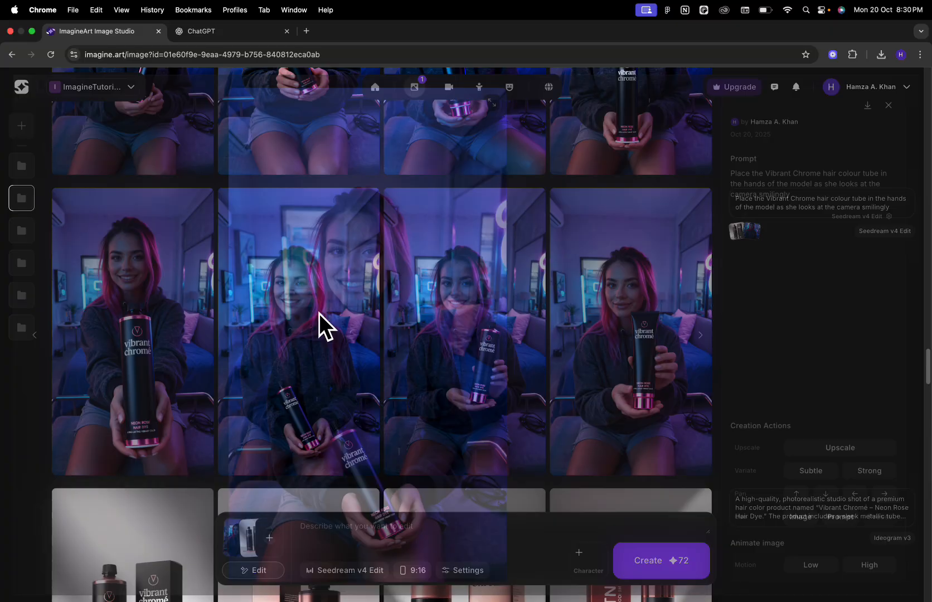
# Review the enlarged photo, then close the viewer back to the four edited results
pyautogui.click(322, 326)
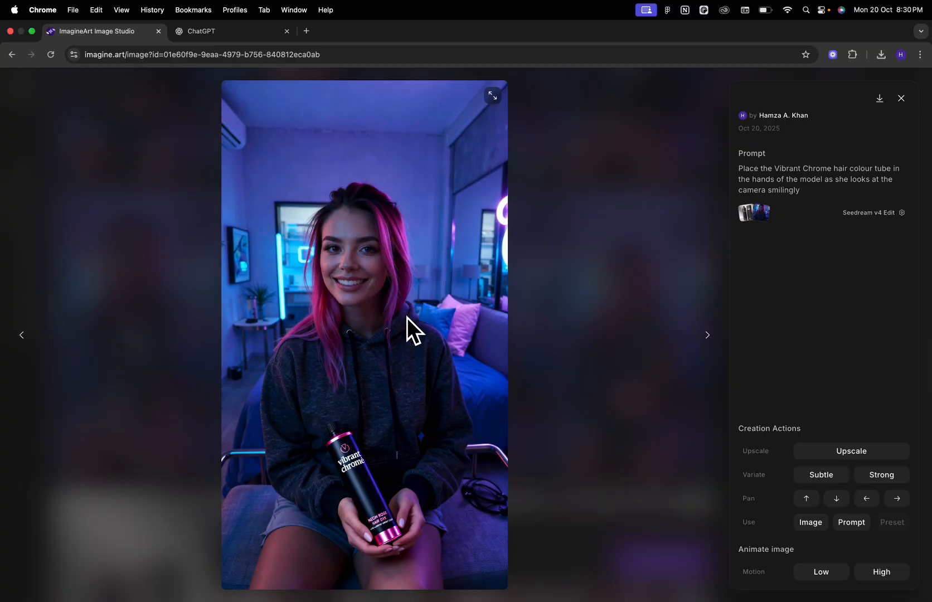
pyautogui.click(901, 98)
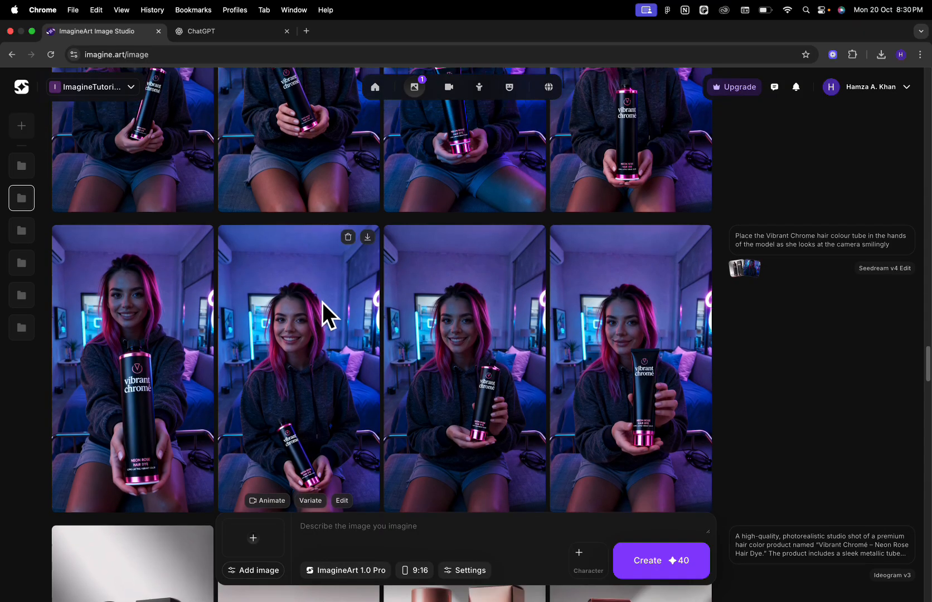
# Animate the model-with-tube photo, loading it as the Google Veo 3.1 image-to-video source
pyautogui.scroll(-3)
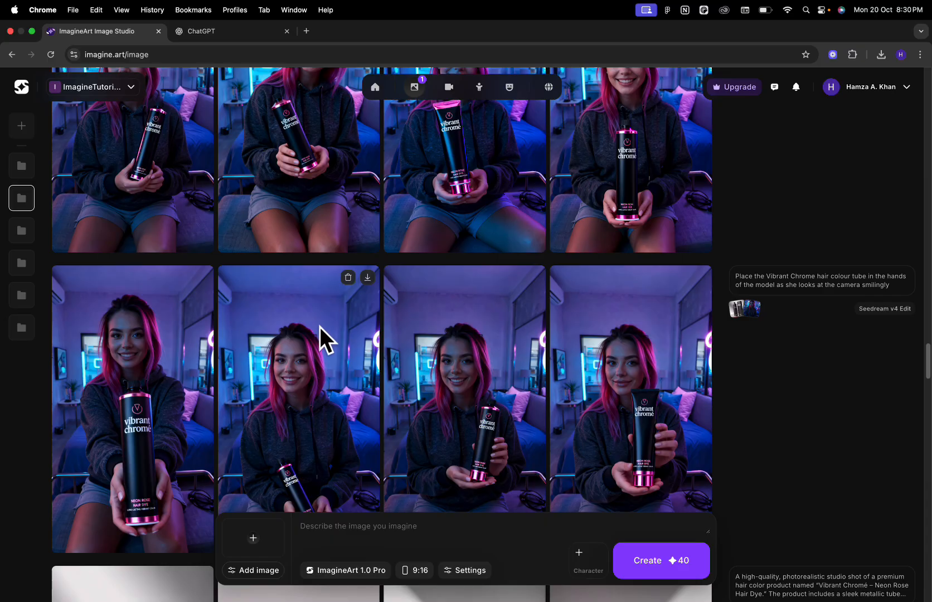
pyautogui.scroll(-3)
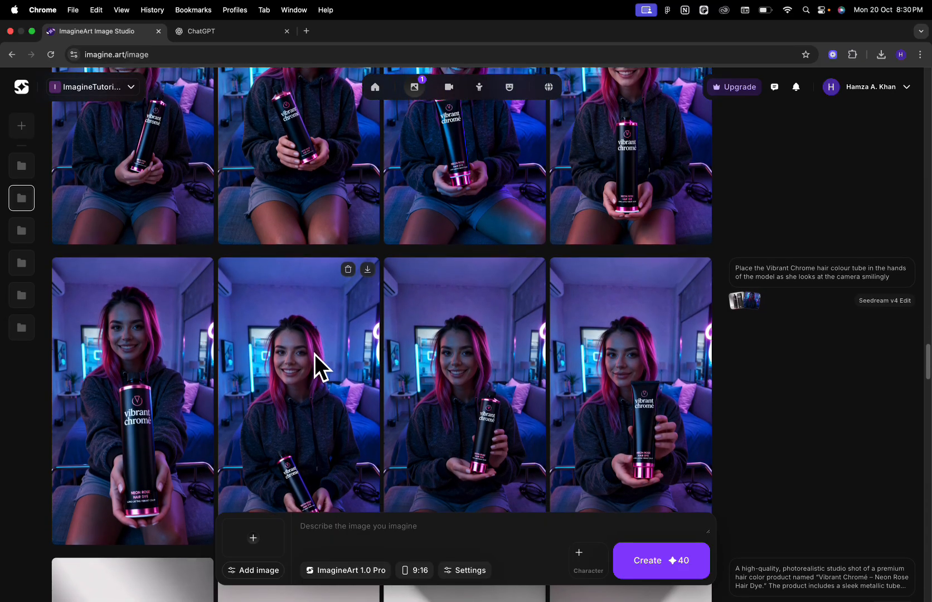
pyautogui.scroll(-3)
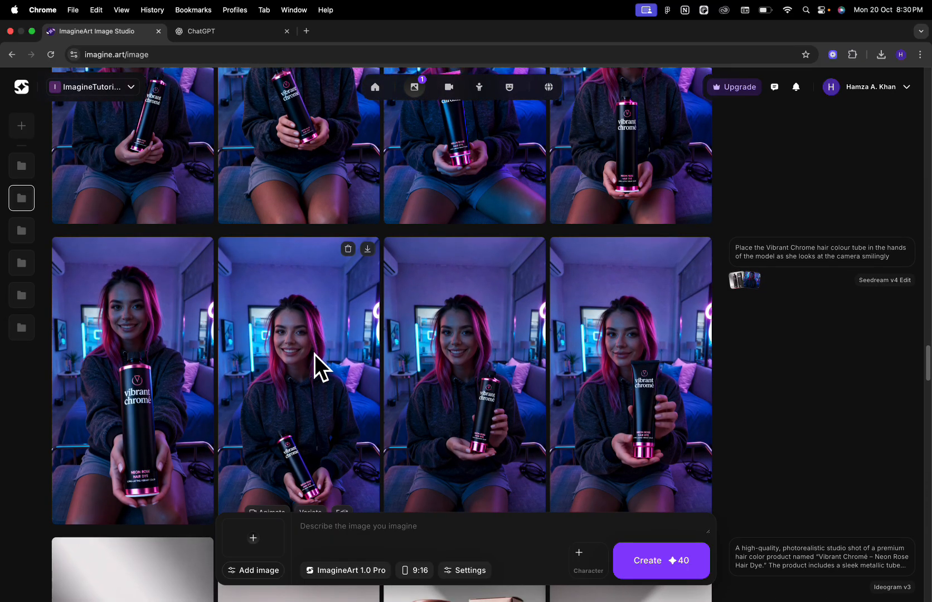
pyautogui.click(314, 370)
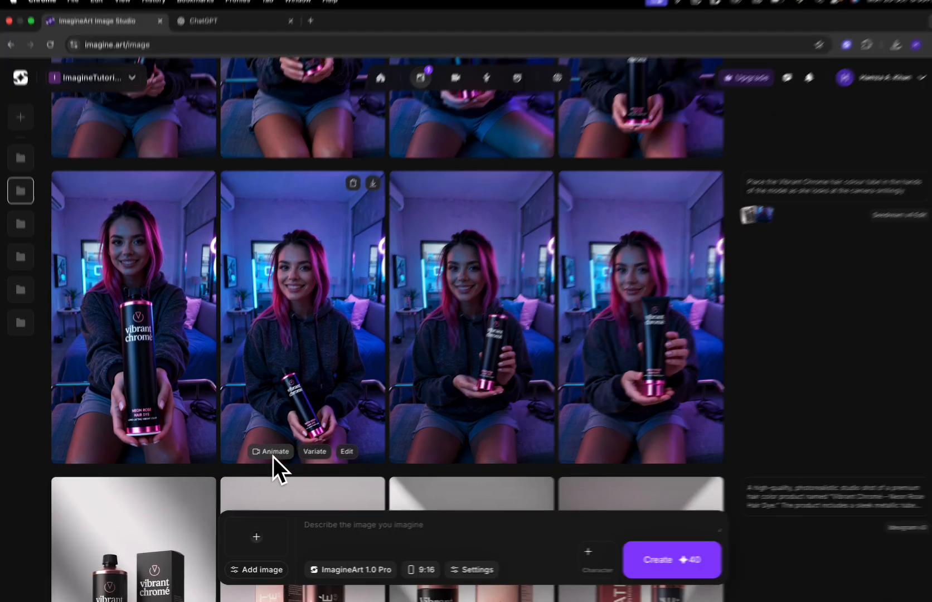
pyautogui.click(271, 452)
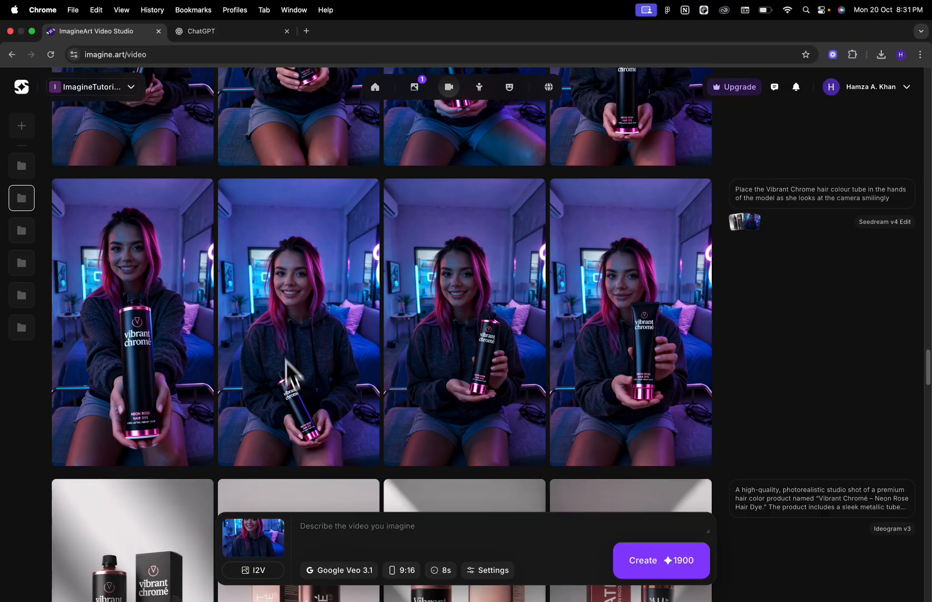
pyautogui.moveTo(196, 52)
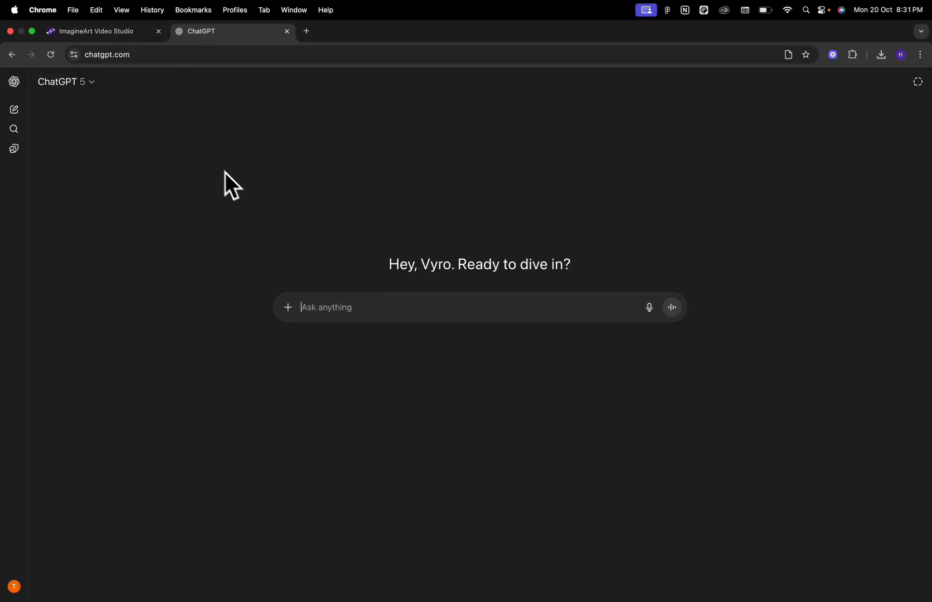
# Attach the model photo and the Vibrant Chrome bottle photo from Downloads to the message
pyautogui.click(287, 306)
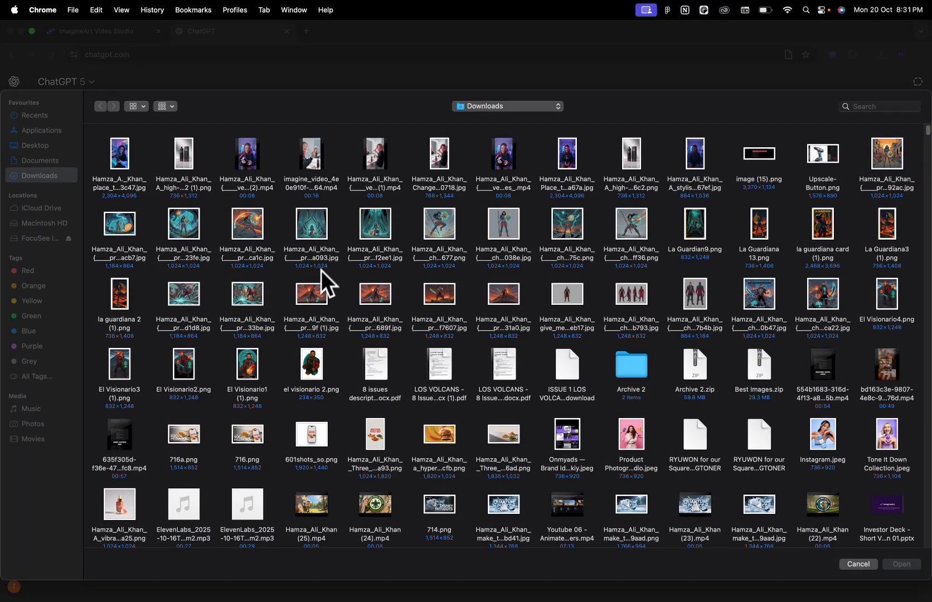
pyautogui.click(858, 564)
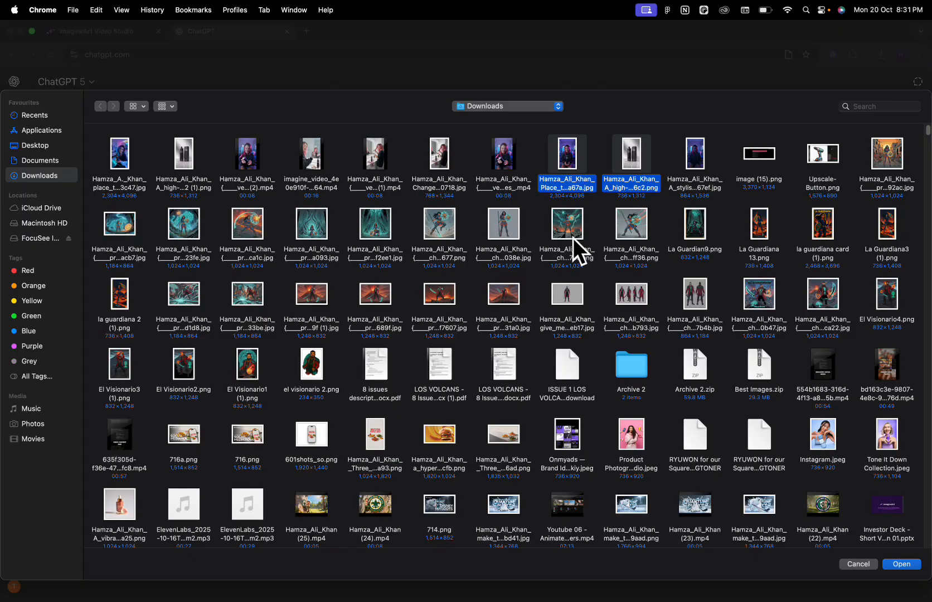
pyautogui.click(901, 564)
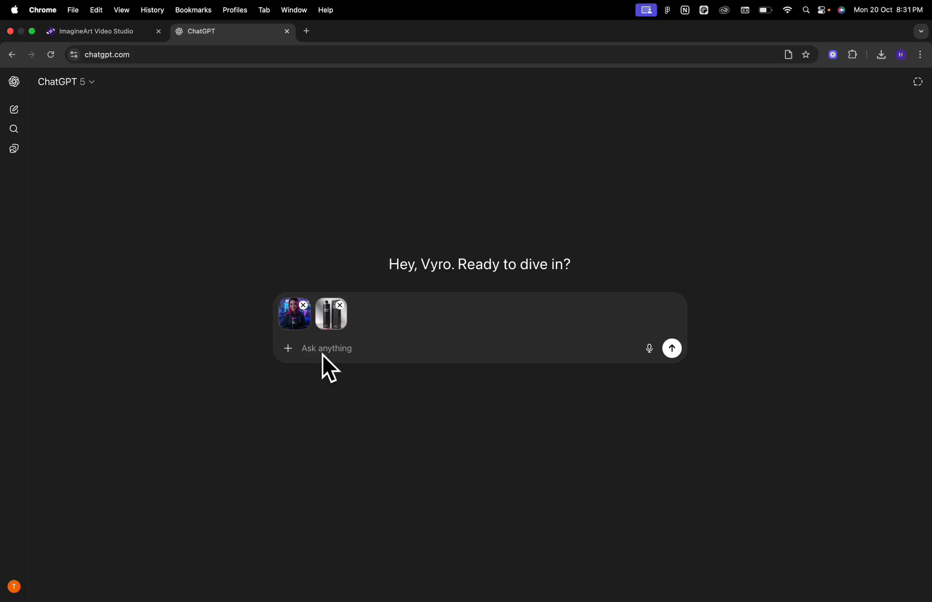
# Write that these are the model and product images and ask for a detailed JSON prompt
pyautogui.write('this is my ugc model and a')
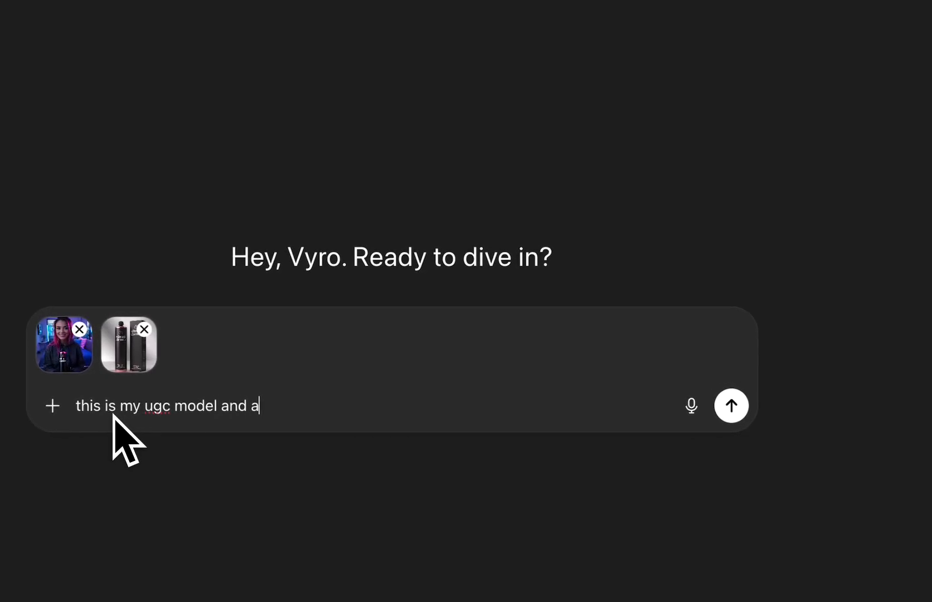
pyautogui.write('n image of my product, gen')
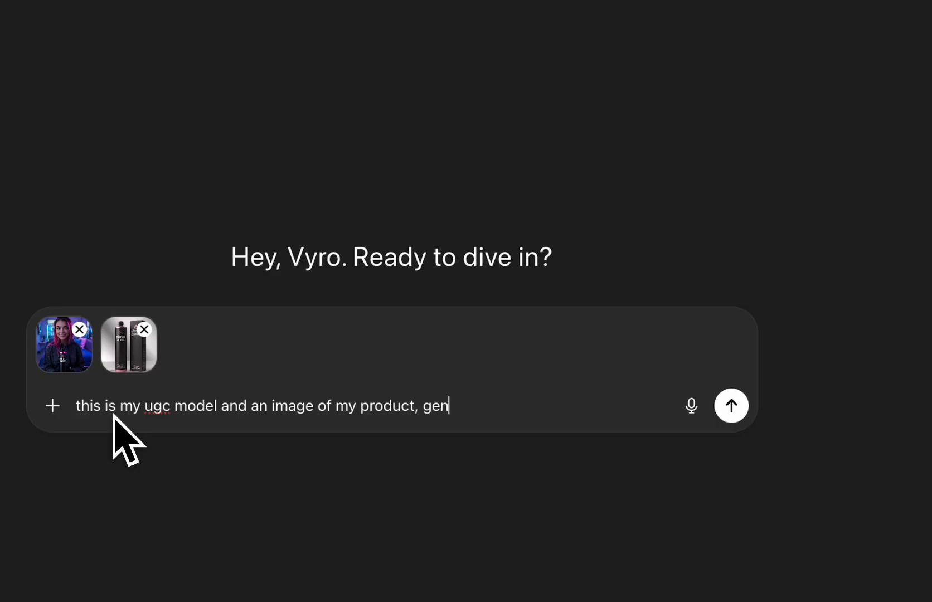
pyautogui.write('erate a detailed')
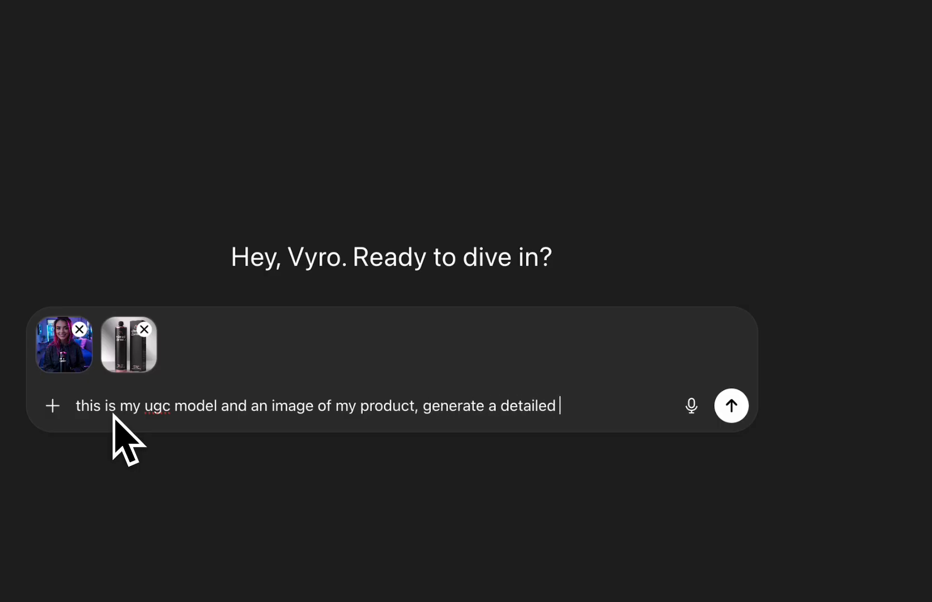
pyautogui.write('JSON prompt to get the m')
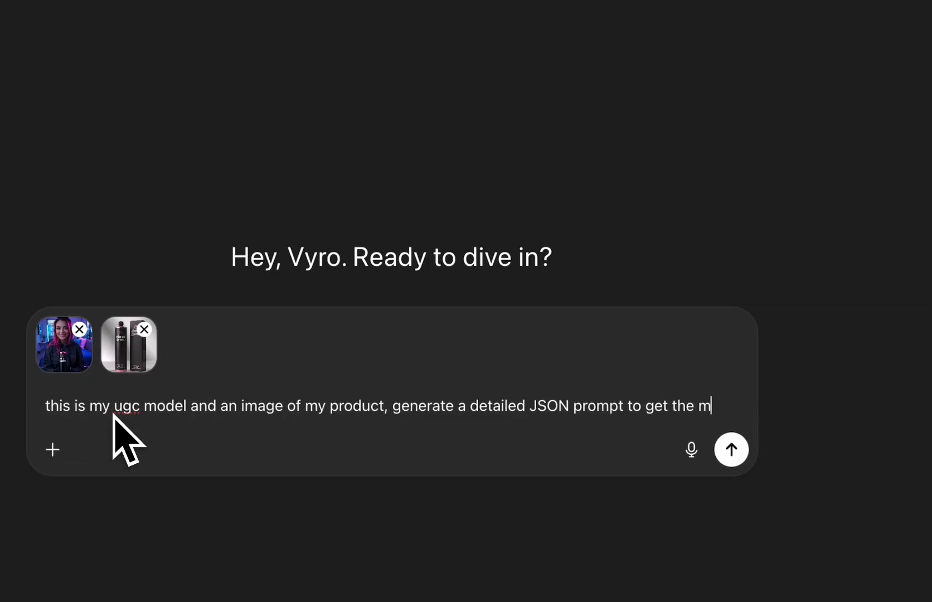
pyautogui.write('od')
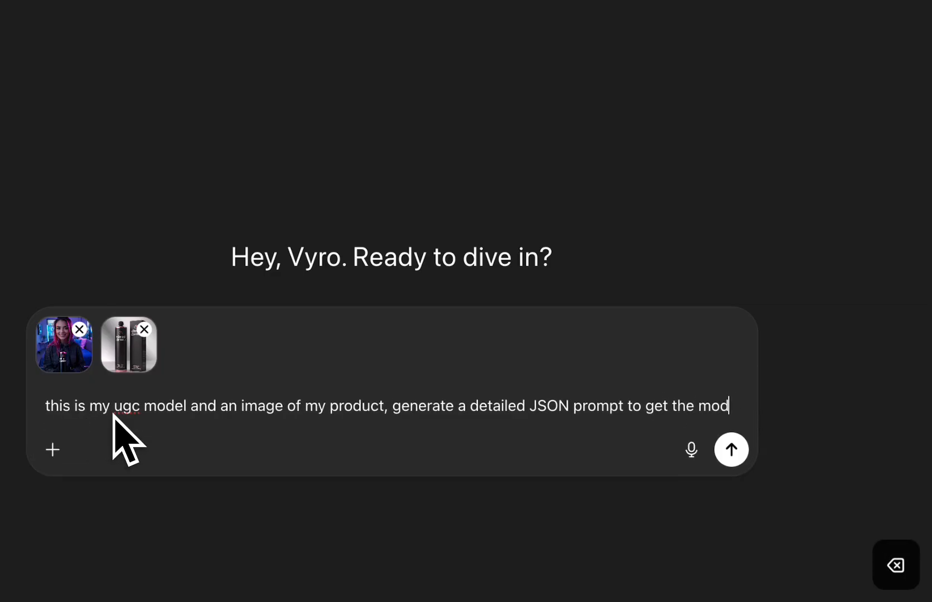
pyautogui.press('BackSpace')
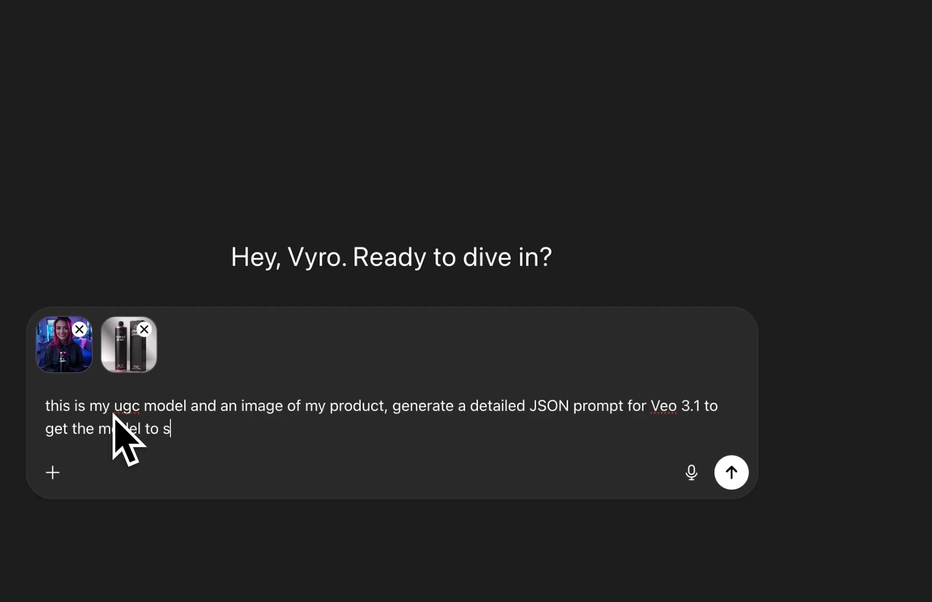
# Add that she says something about the product, 8-second length, accurate lip sync, and send
pyautogui.write('ay something abo')
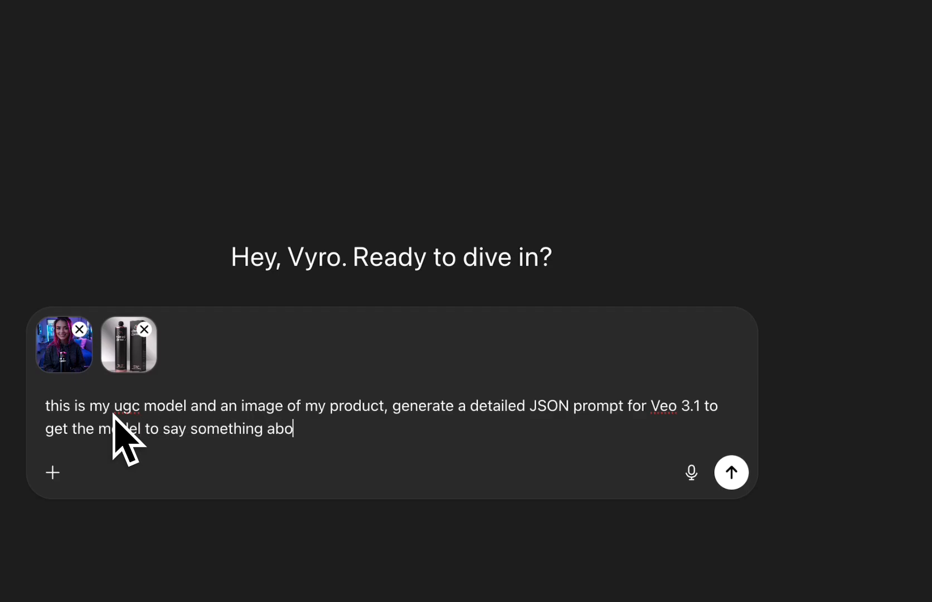
pyautogui.write('ut the product')
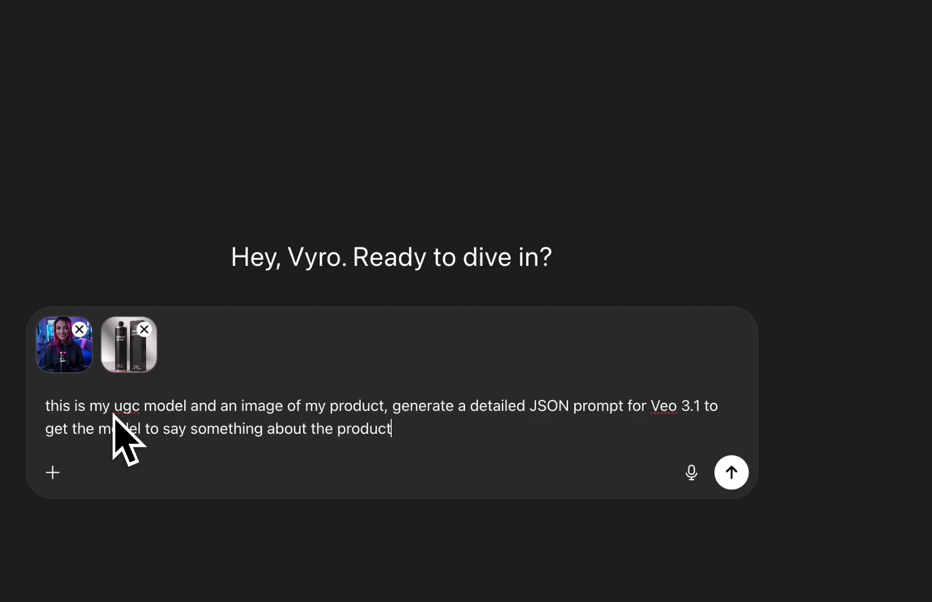
pyautogui.write('.')
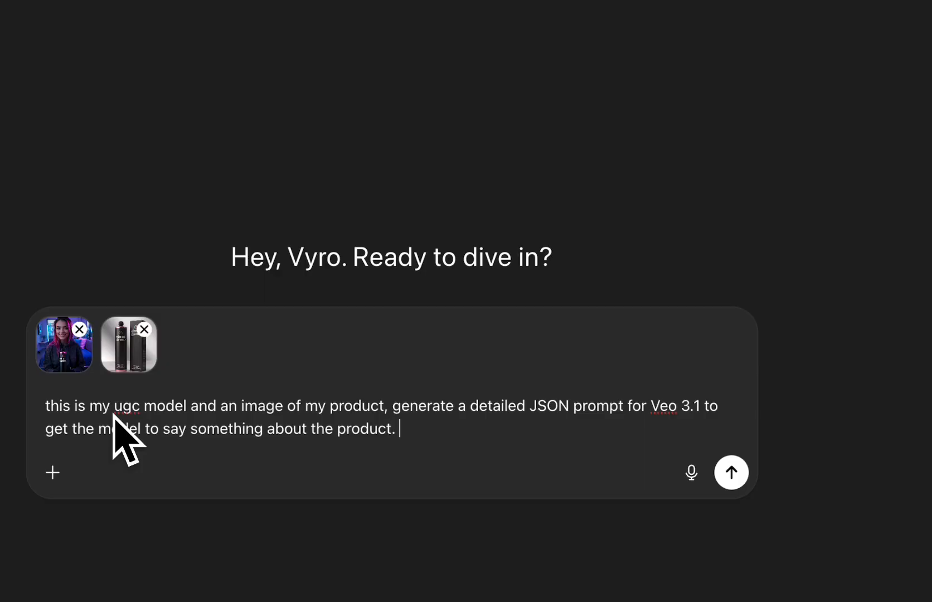
pyautogui.write('the video le')
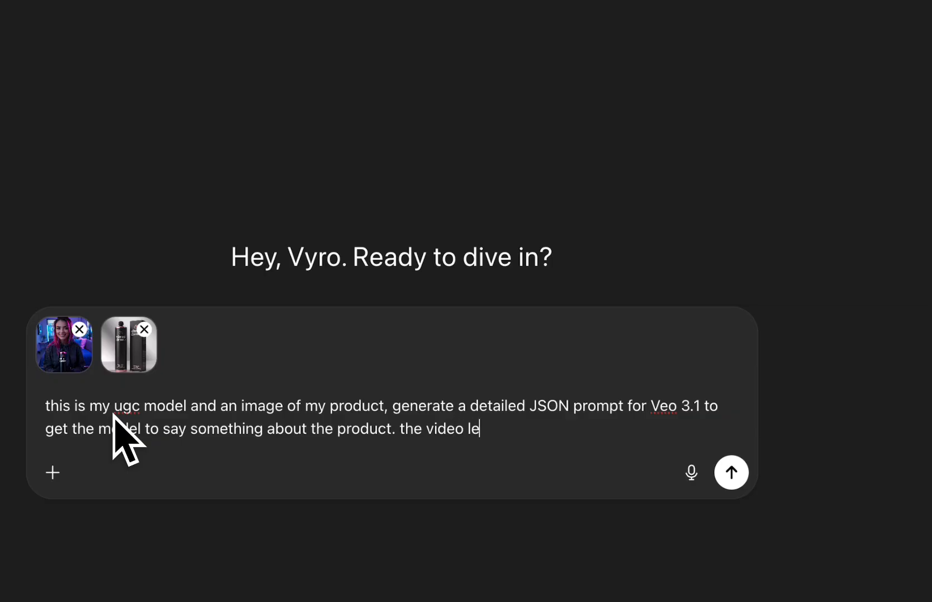
pyautogui.write('ngth is 8 se')
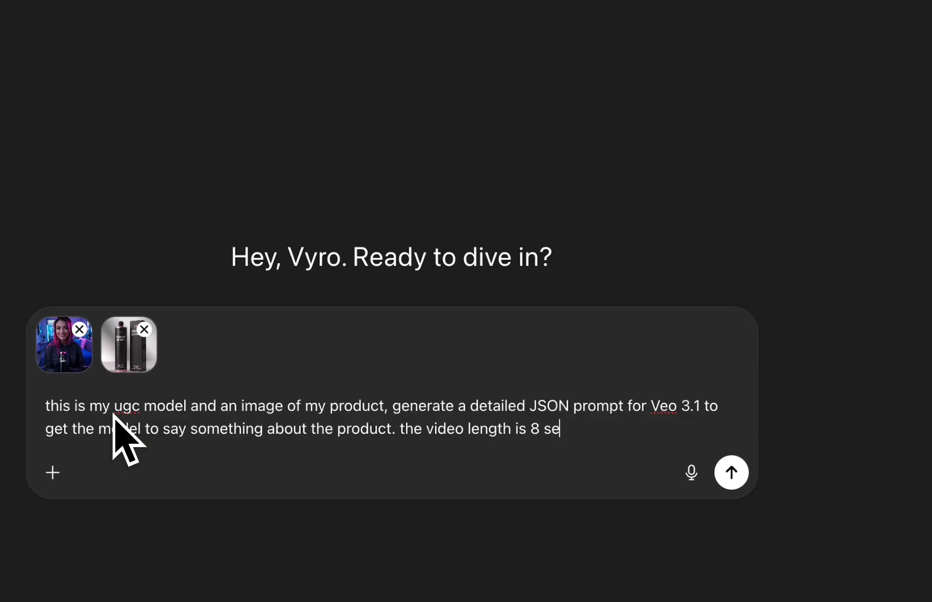
pyautogui.write('conds, make su')
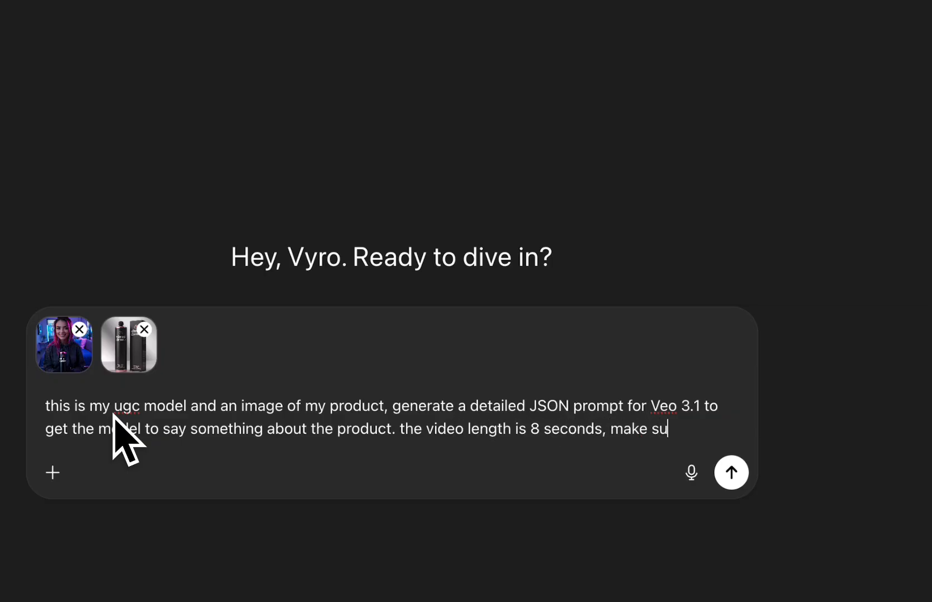
pyautogui.write('re the lip syncing is')
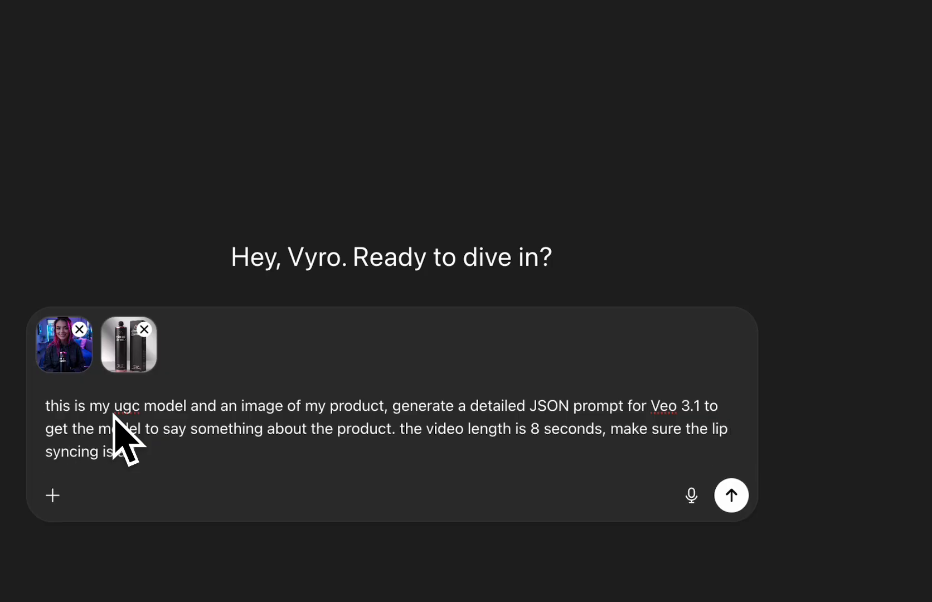
pyautogui.click(731, 494)
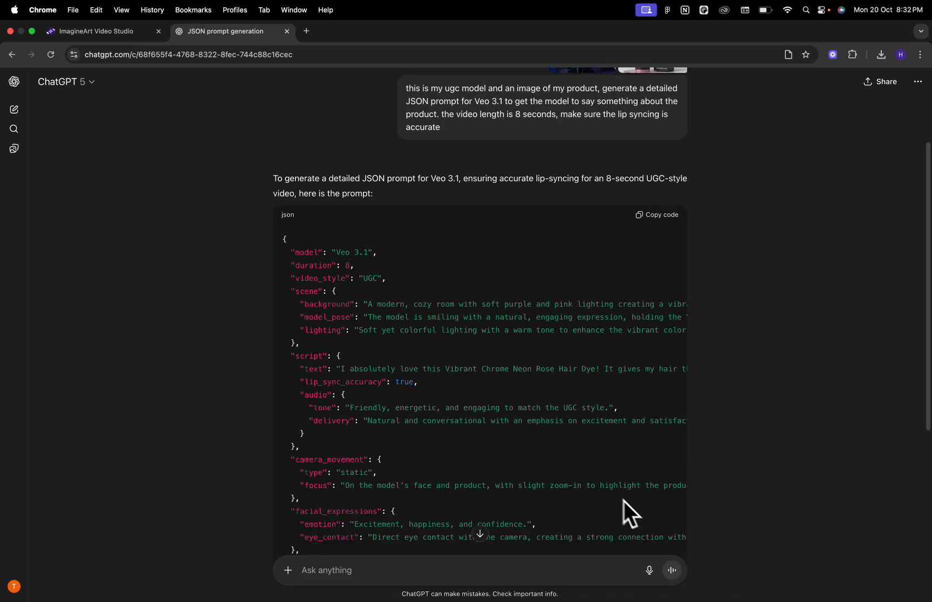
# Scroll through ChatGPT's JSON response and copy the code block
pyautogui.scroll(-3)
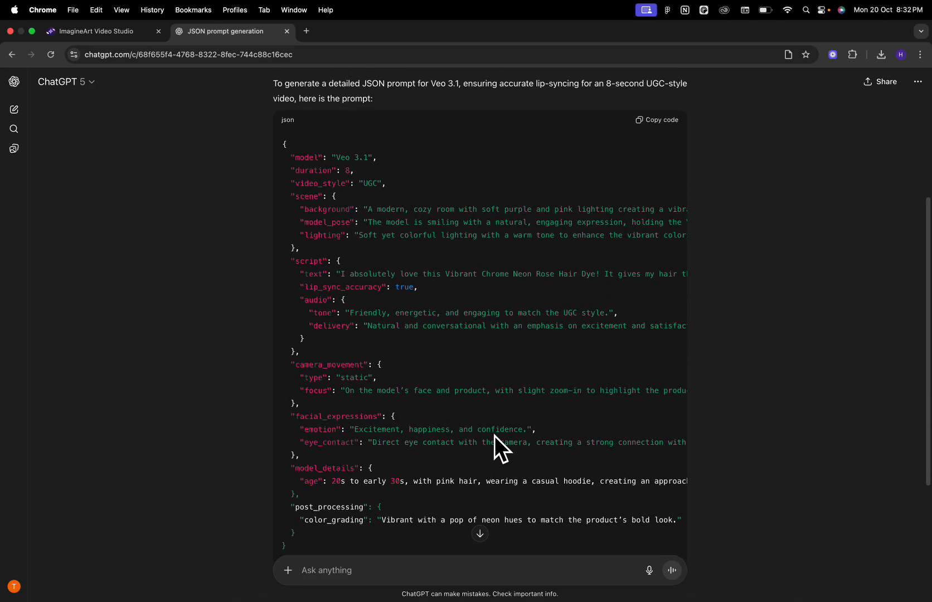
pyautogui.moveTo(397, 256)
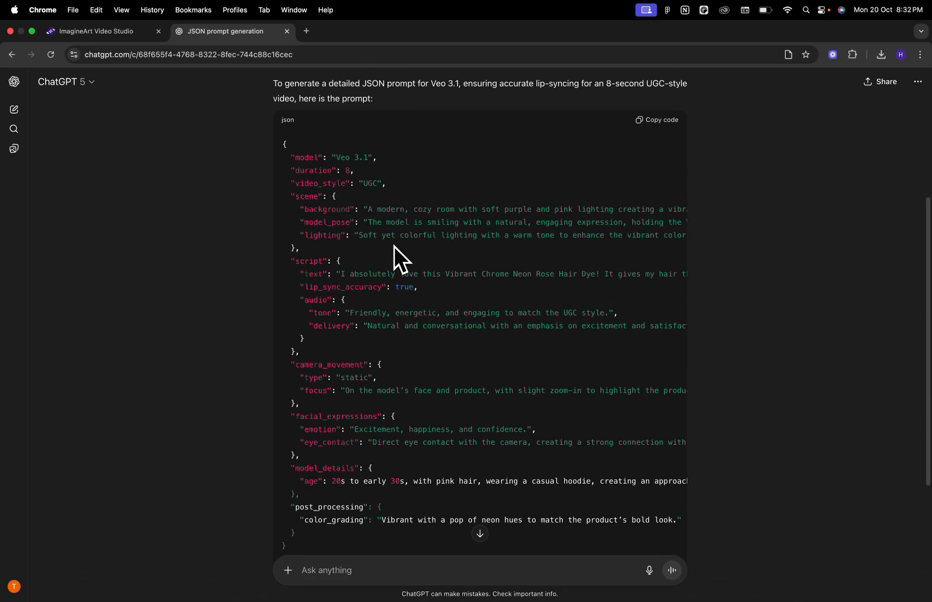
pyautogui.scroll(-3)
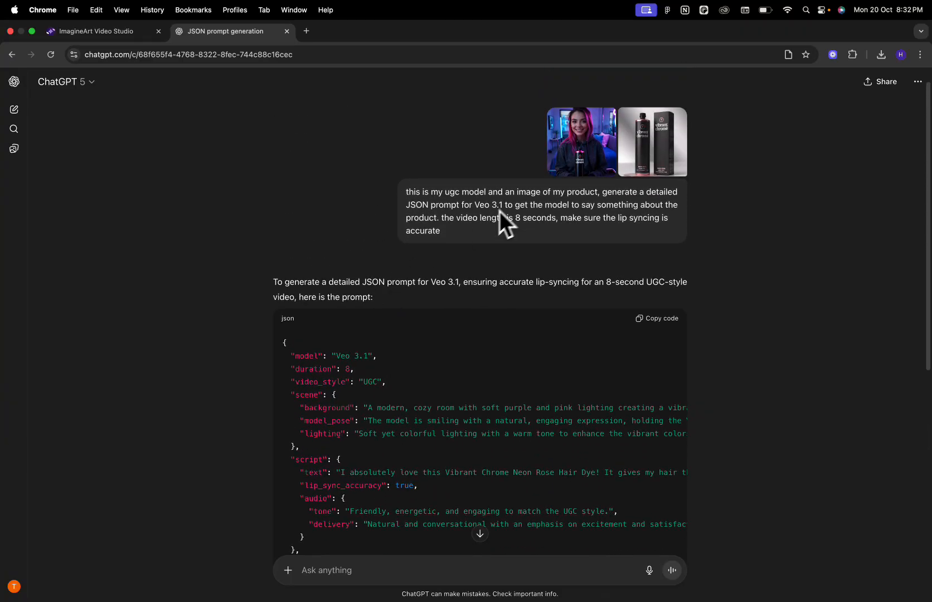
pyautogui.scroll(-3)
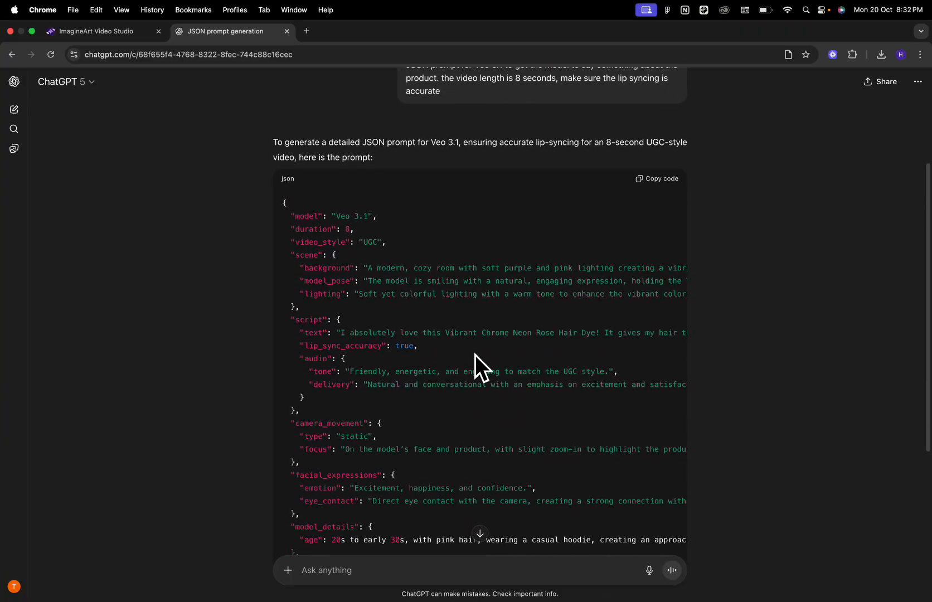
pyautogui.scroll(-3)
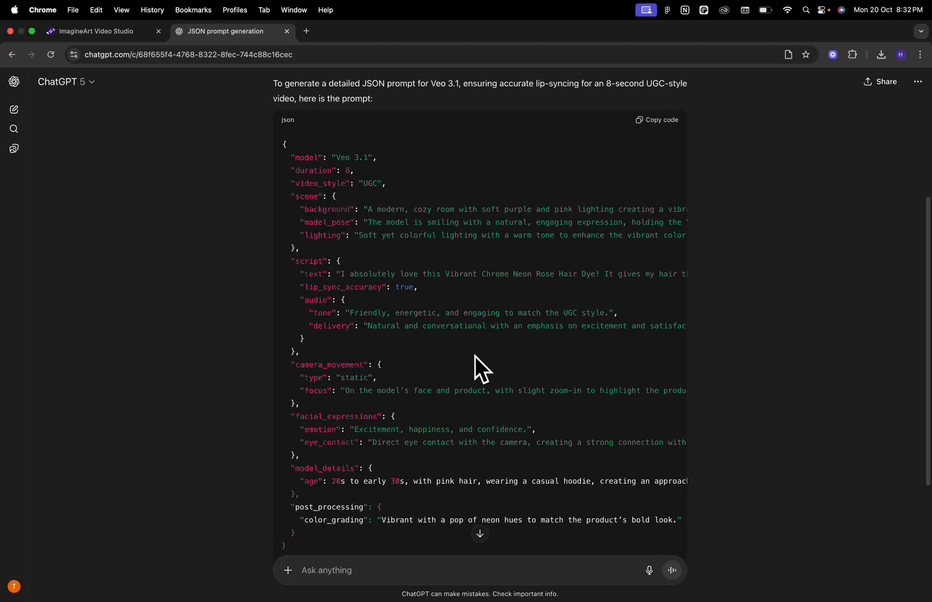
pyautogui.click(657, 119)
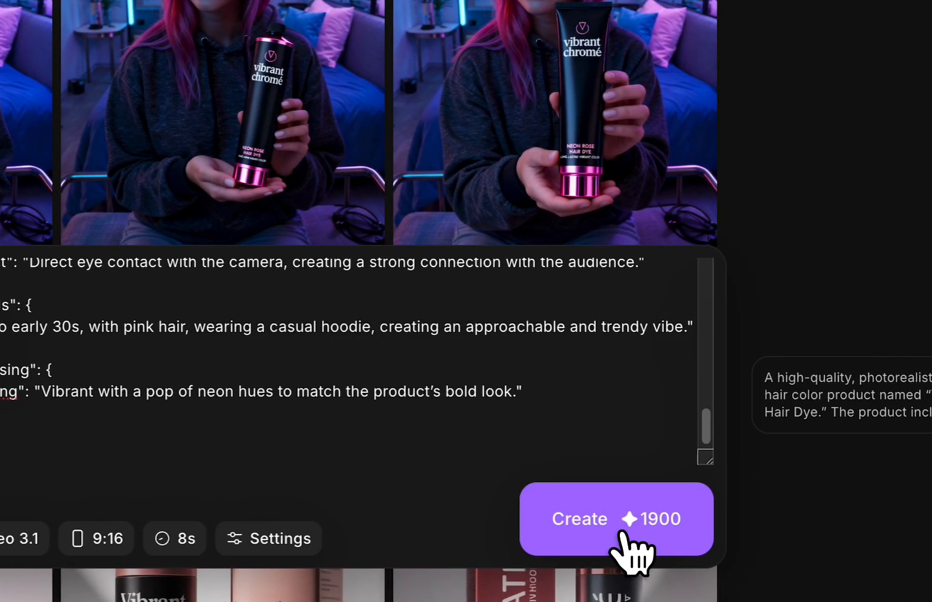
# Try creating the Veo 3.1 video from the pasted JSON, then return to ChatGPT
pyautogui.click(616, 518)
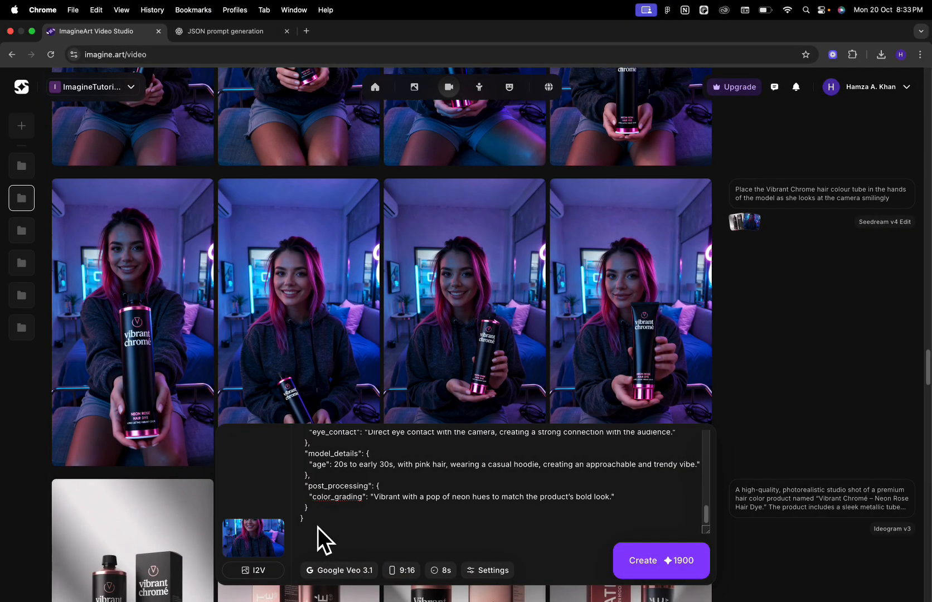
pyautogui.moveTo(270, 448)
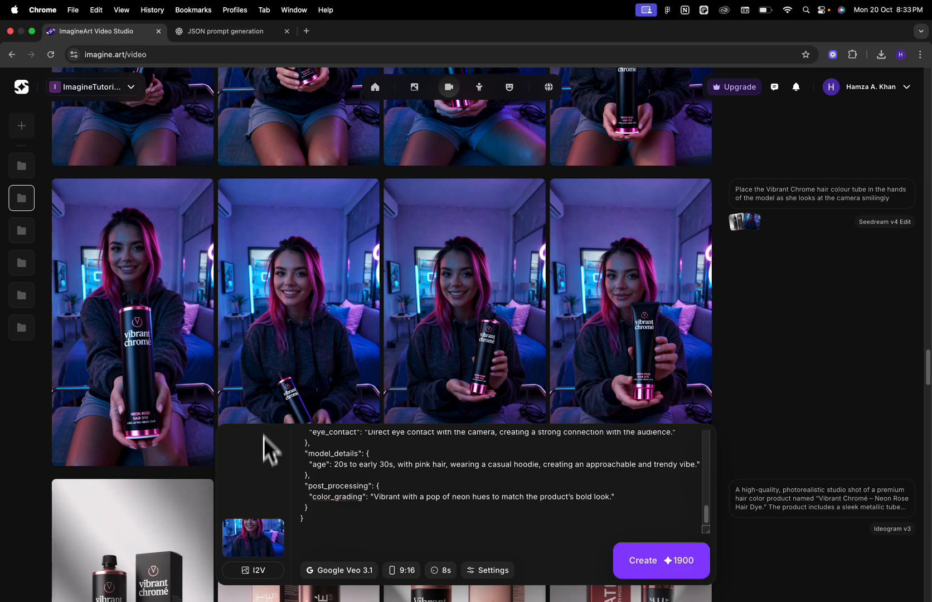
pyautogui.click(223, 31)
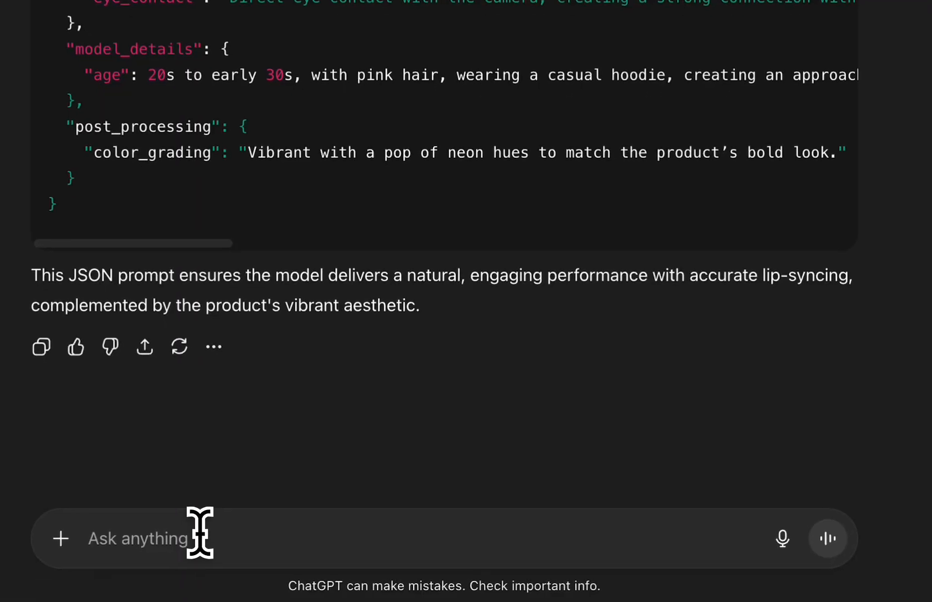
# Ask ChatGPT to keep the prompt at 2000 characters or less
pyautogui.write('make sure the character limit is')
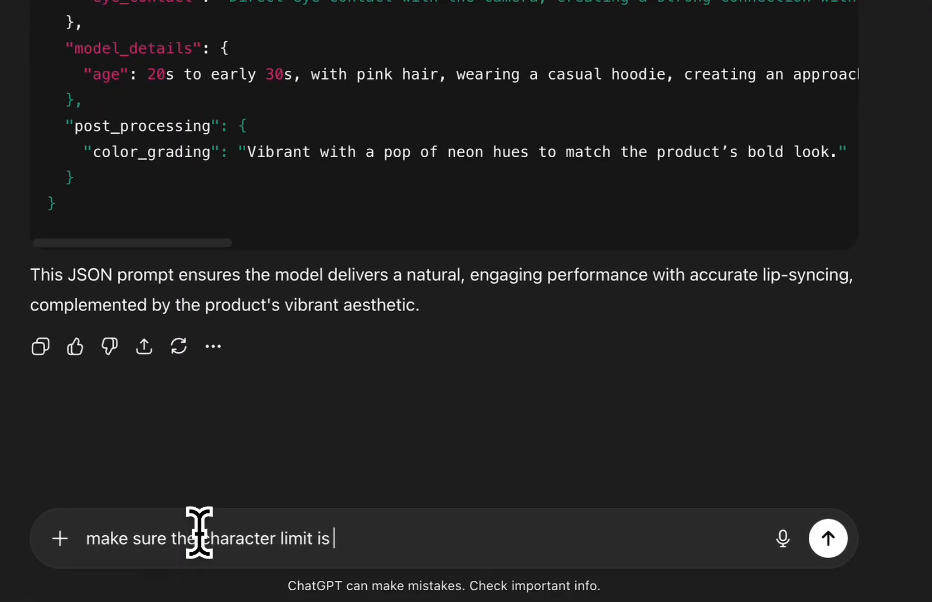
pyautogui.write('2000 characters or less')
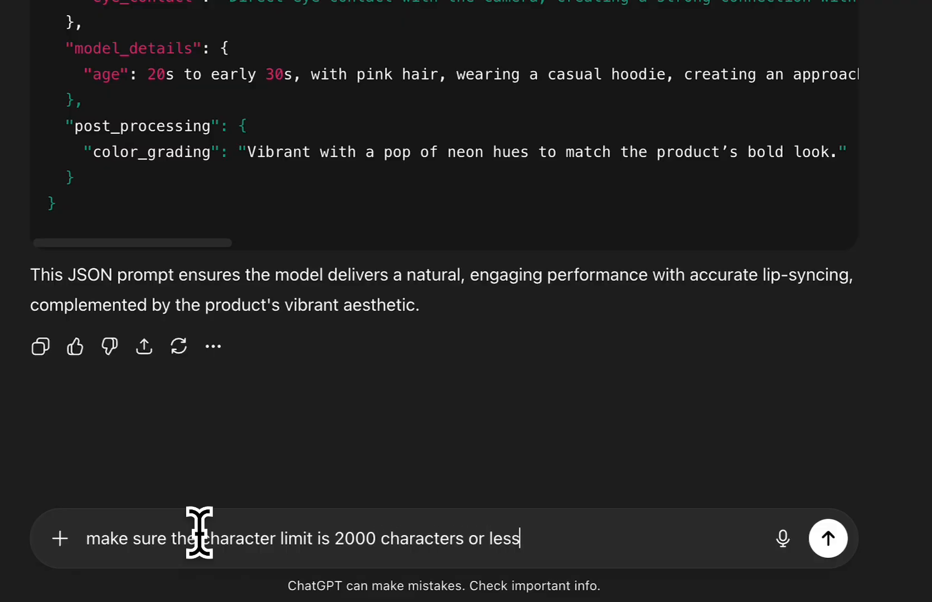
pyautogui.click(827, 537)
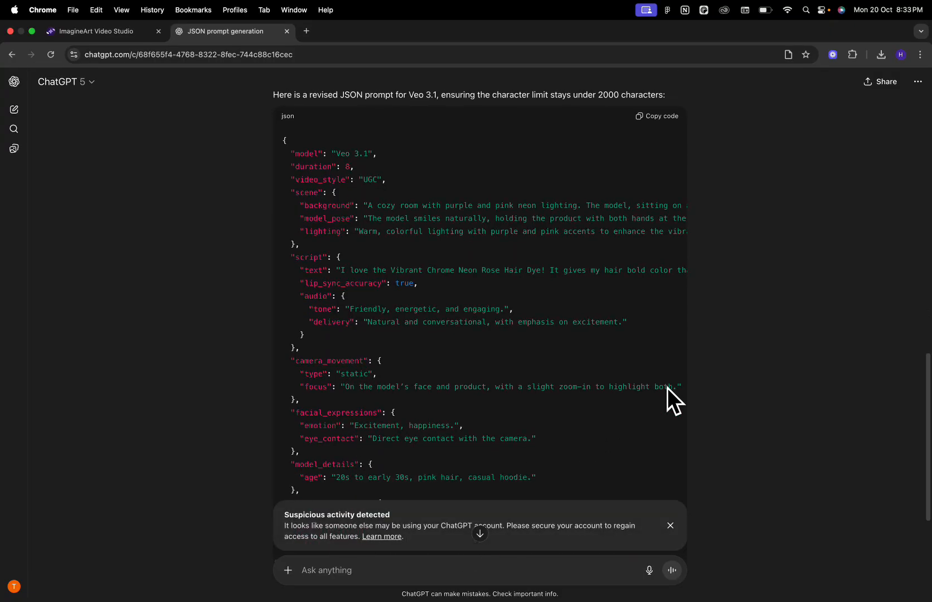
# Copy the revised JSON prompt and switch back to ImagineArt's video studio
pyautogui.scroll(-3)
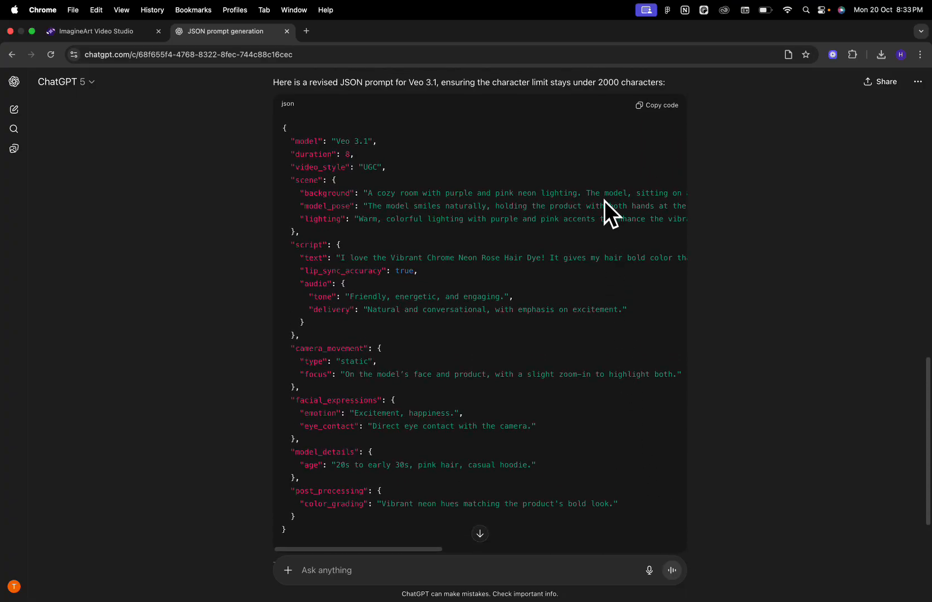
pyautogui.click(656, 105)
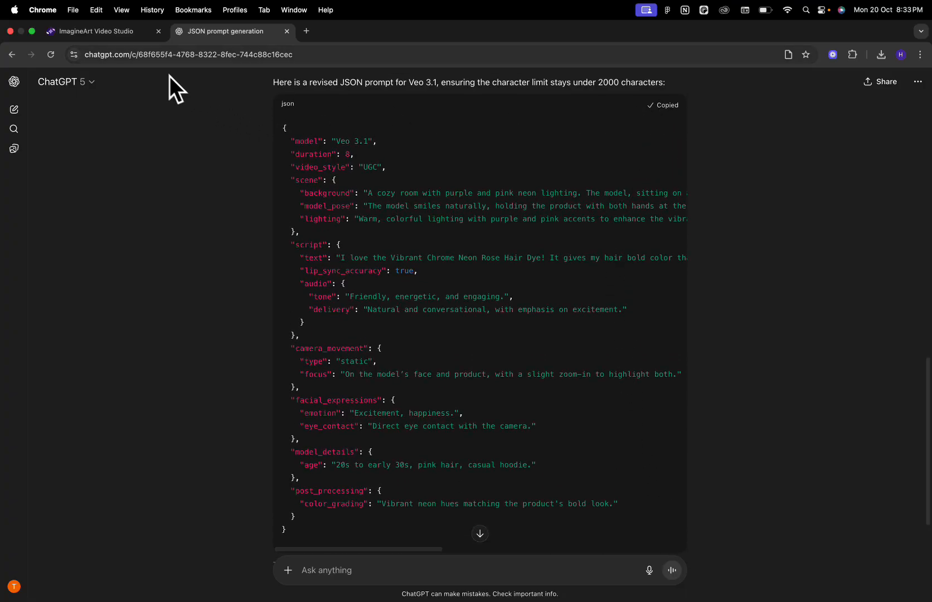
pyautogui.click(100, 31)
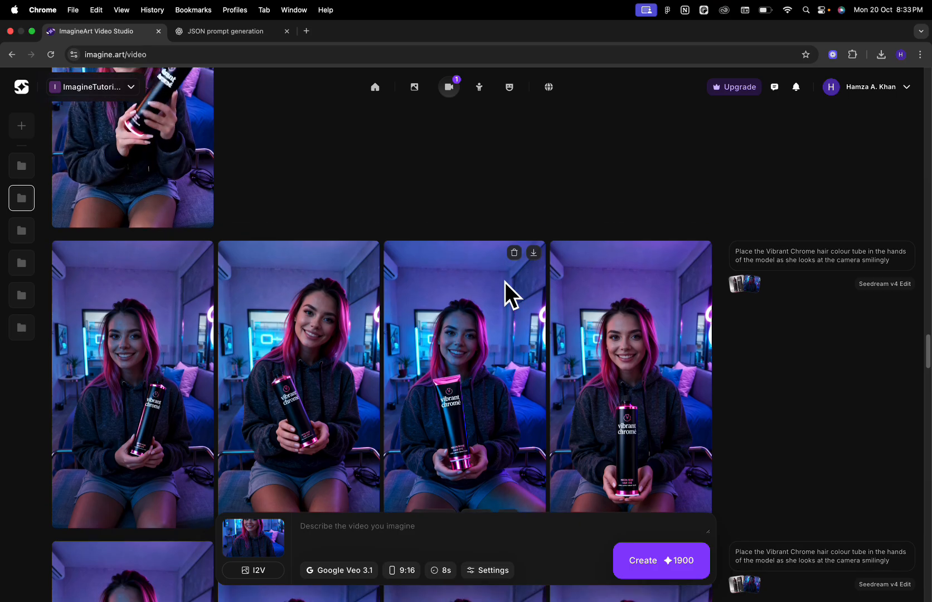
# Create the 9:16, 8s Google Veo 3.1 video from the pasted JSON prompt
pyautogui.click(660, 561)
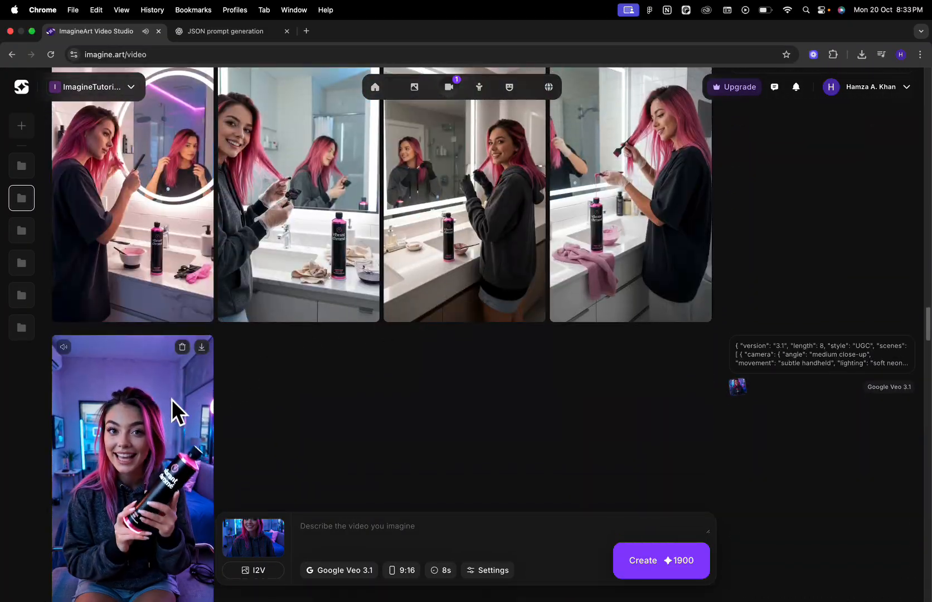
# Play the new gallery video of the pink-haired model showing off the Vibrant Chrome bottle
pyautogui.click(133, 468)
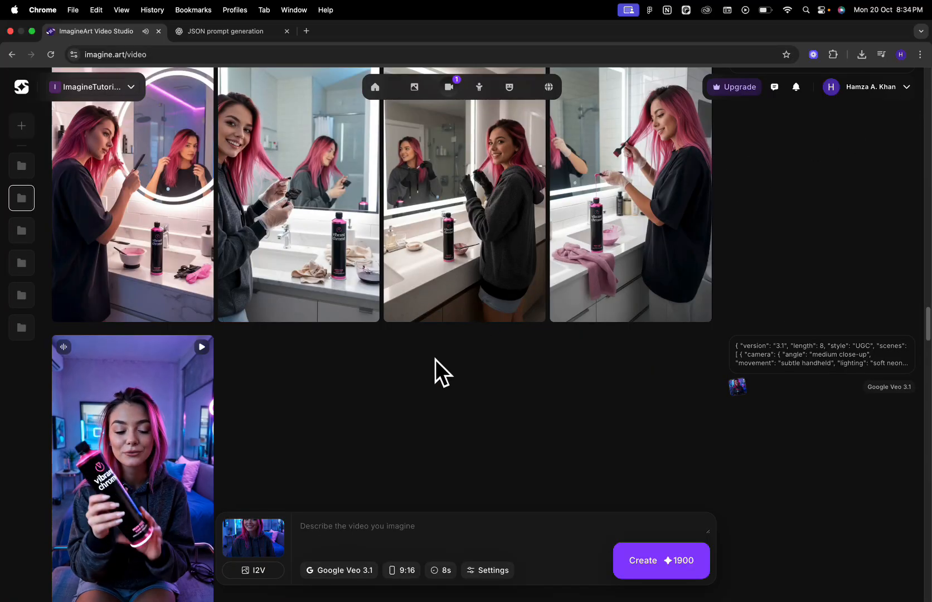
pyautogui.scroll(-3)
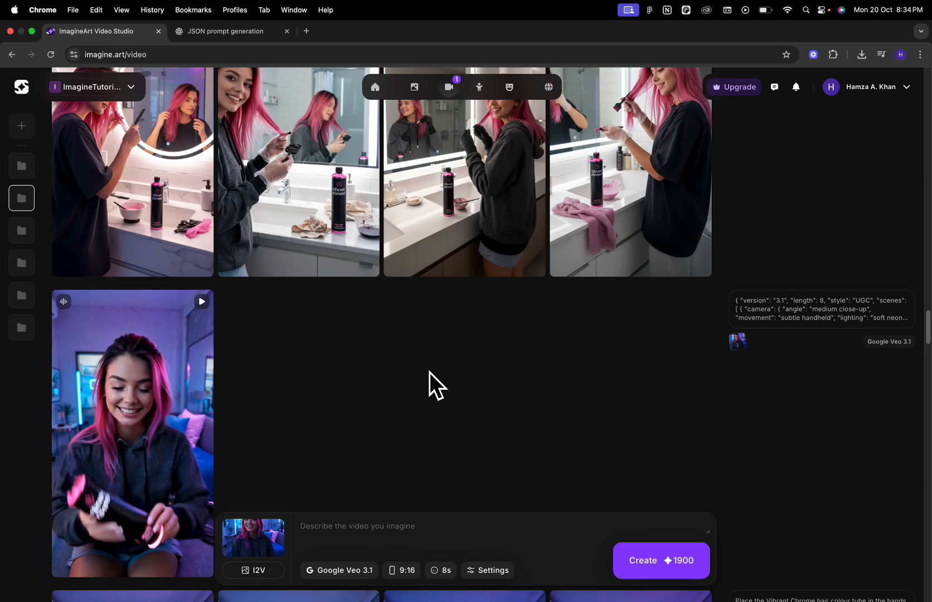
pyautogui.scroll(-3)
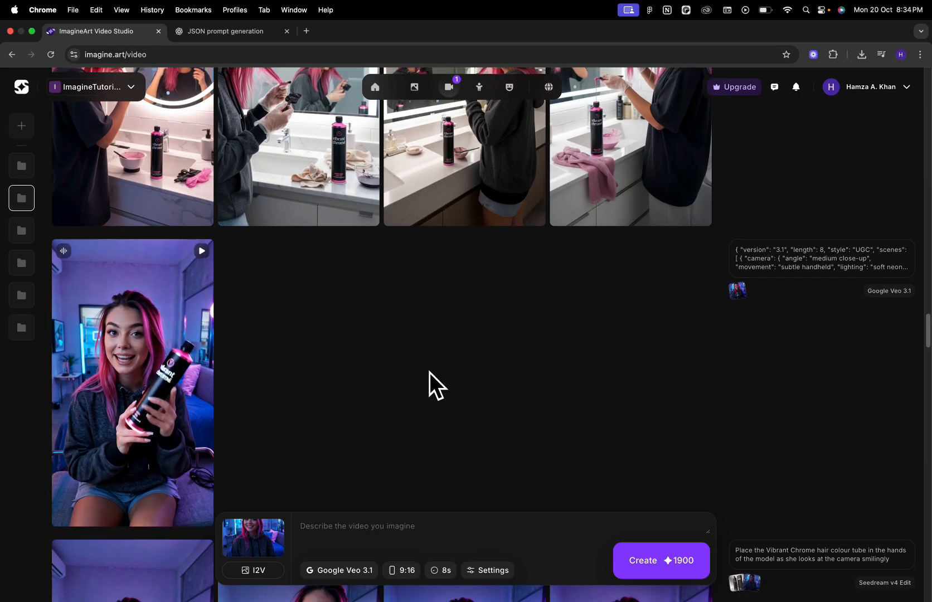